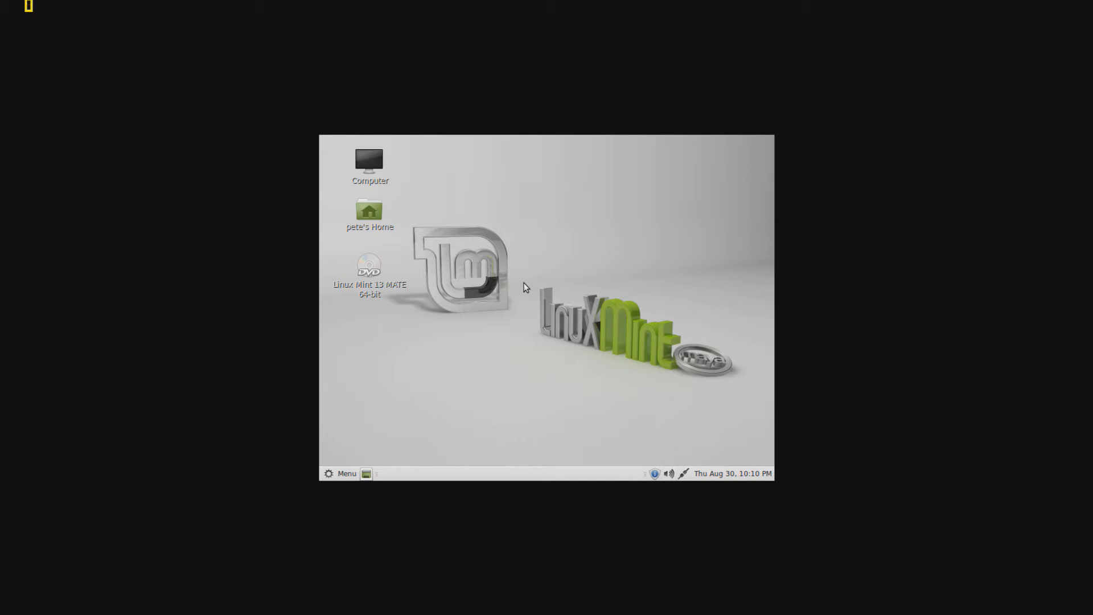
mouse_move(415, 212)
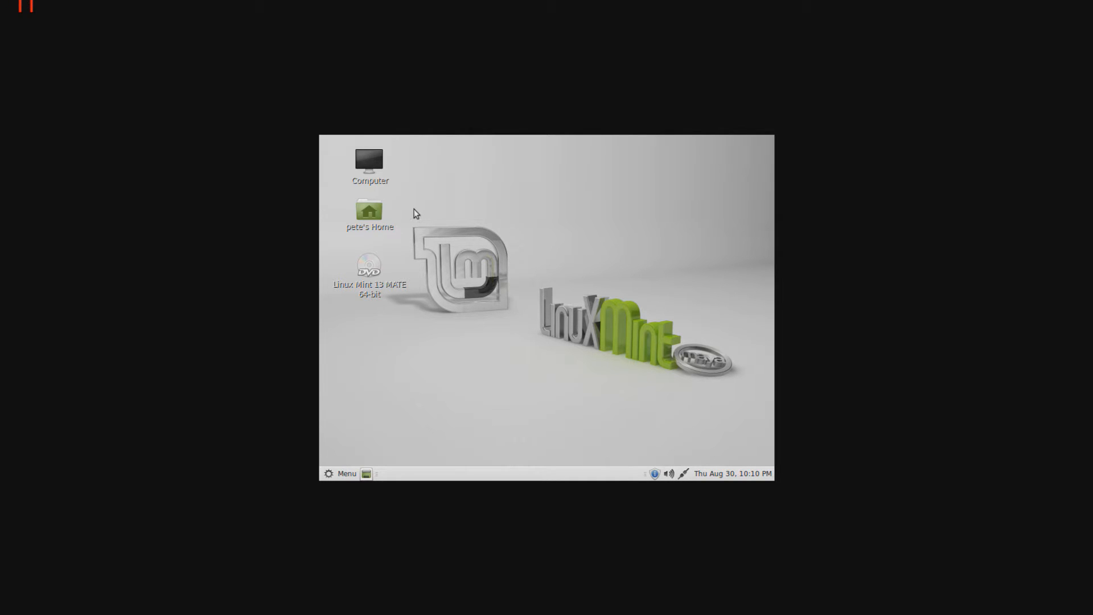
mouse_move(460, 379)
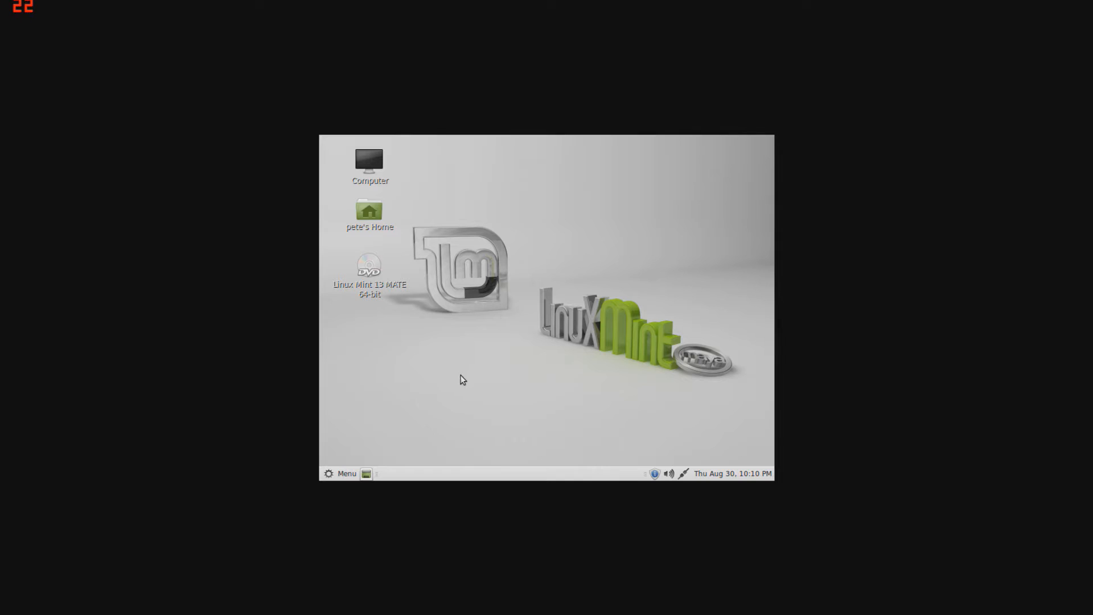
mouse_move(564, 251)
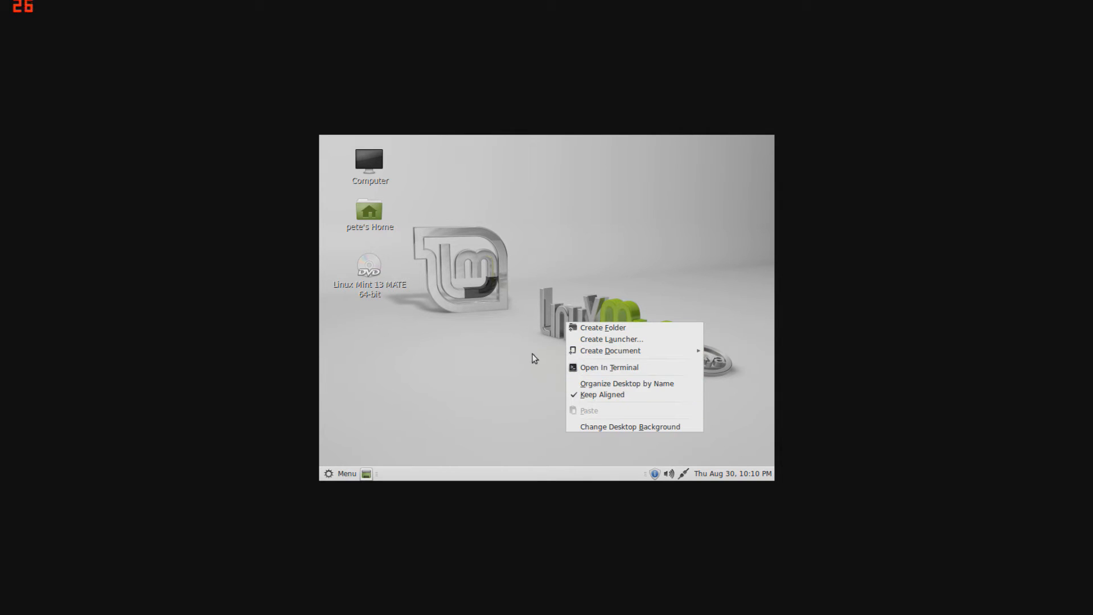
- Browse the Computer drives view and the File System root, then close the window
left_click(369, 164)
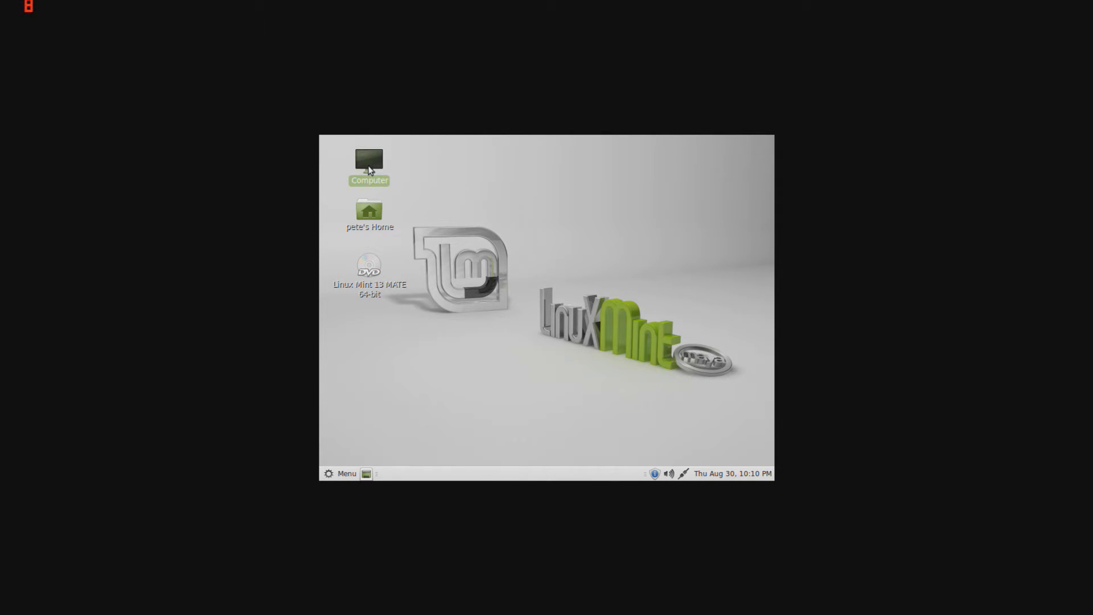
double_click(368, 166)
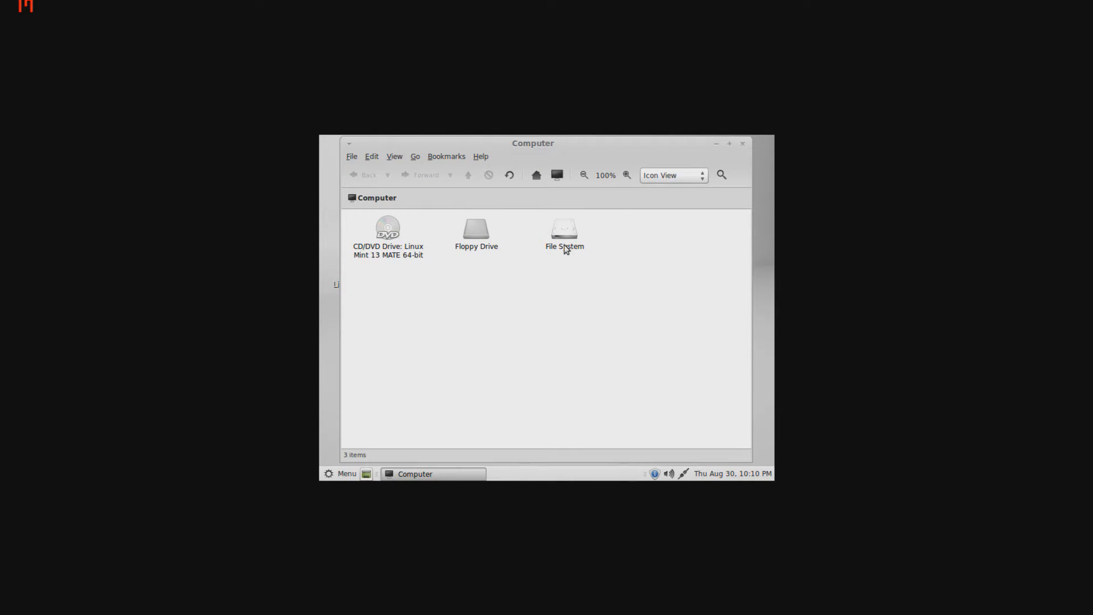
double_click(563, 229)
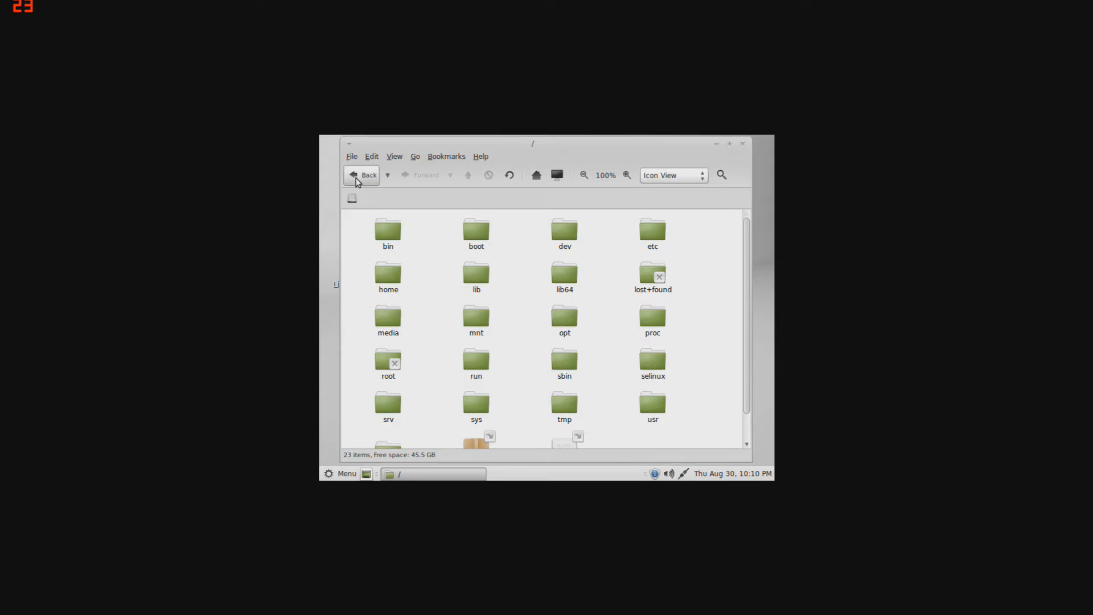
left_click(362, 175)
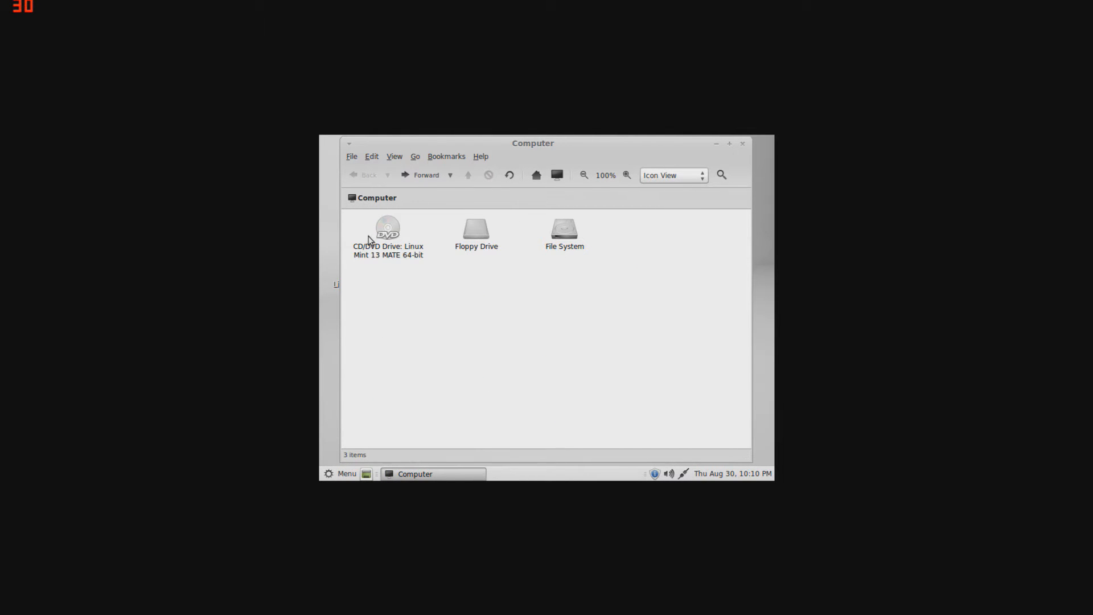
left_click(715, 143)
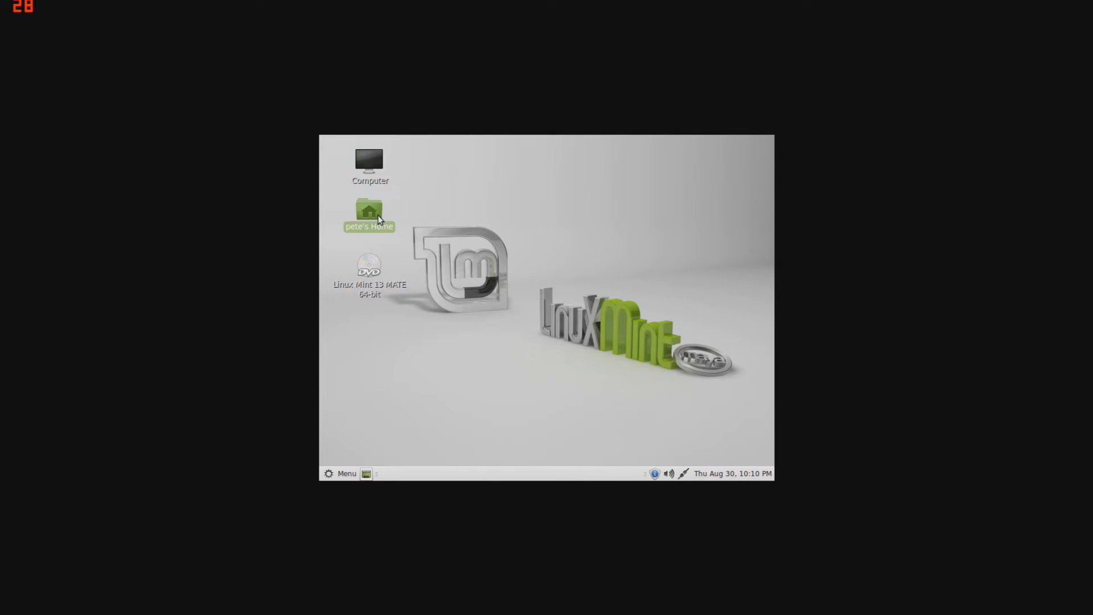
- View the home folder, then launch System Monitor from the menu's Favorites and close it
double_click(369, 211)
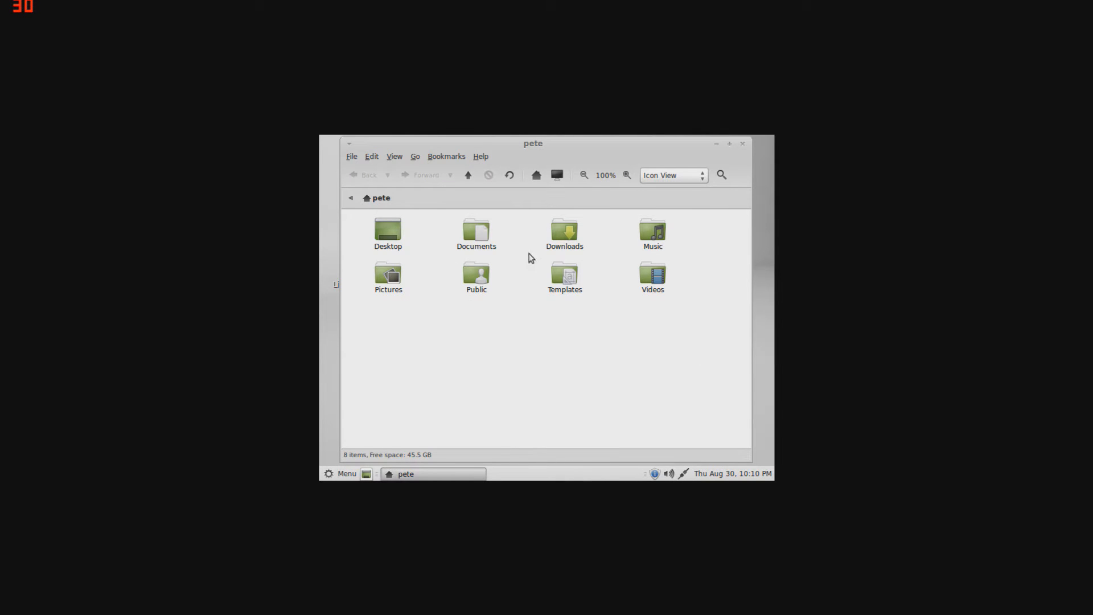
mouse_move(636, 259)
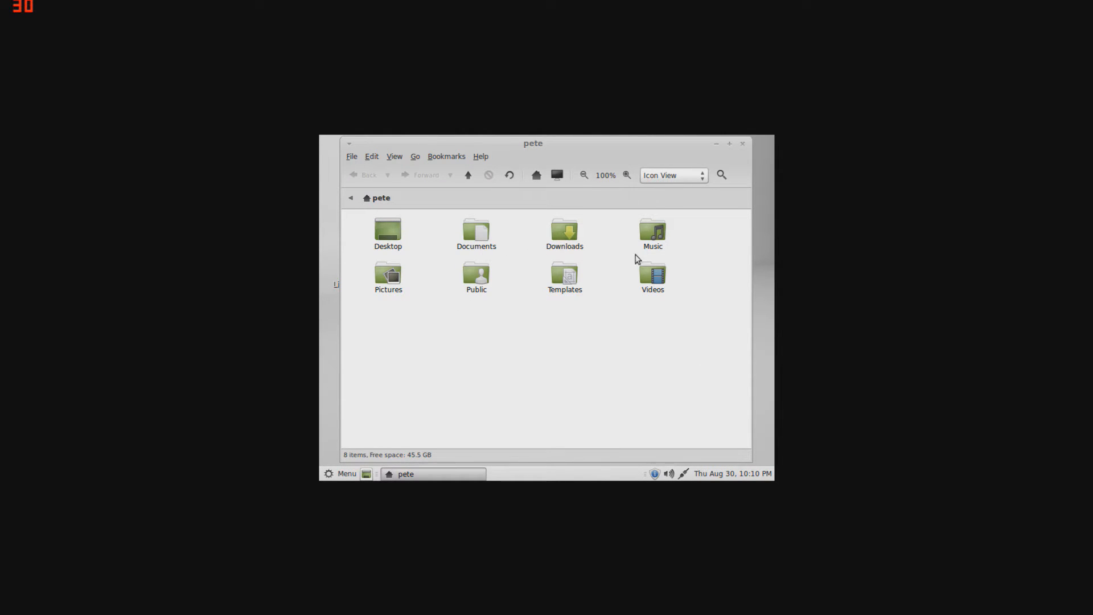
mouse_move(411, 257)
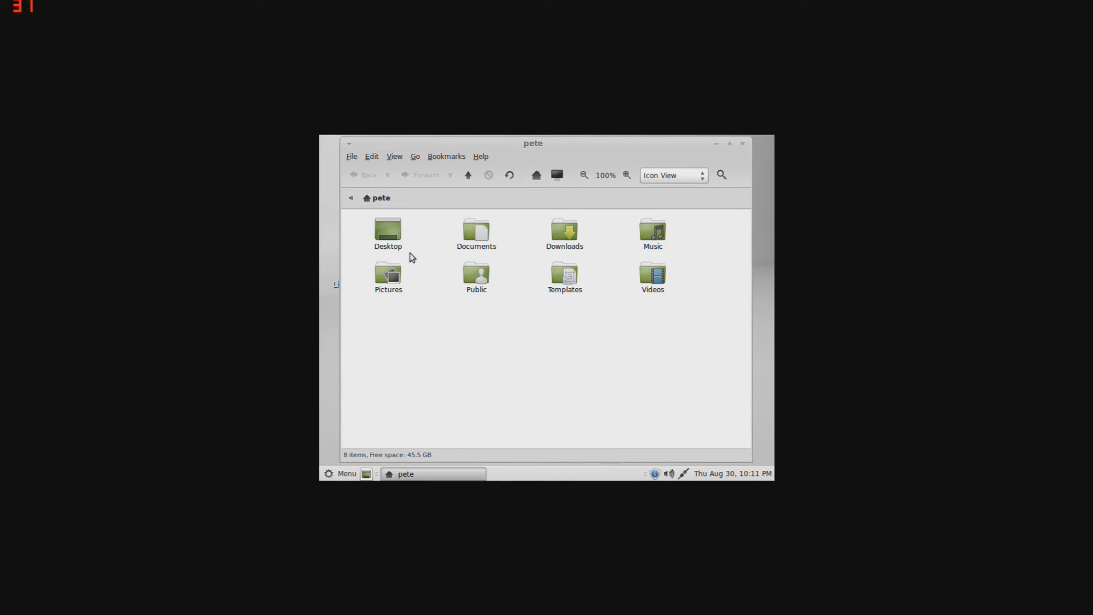
mouse_move(696, 357)
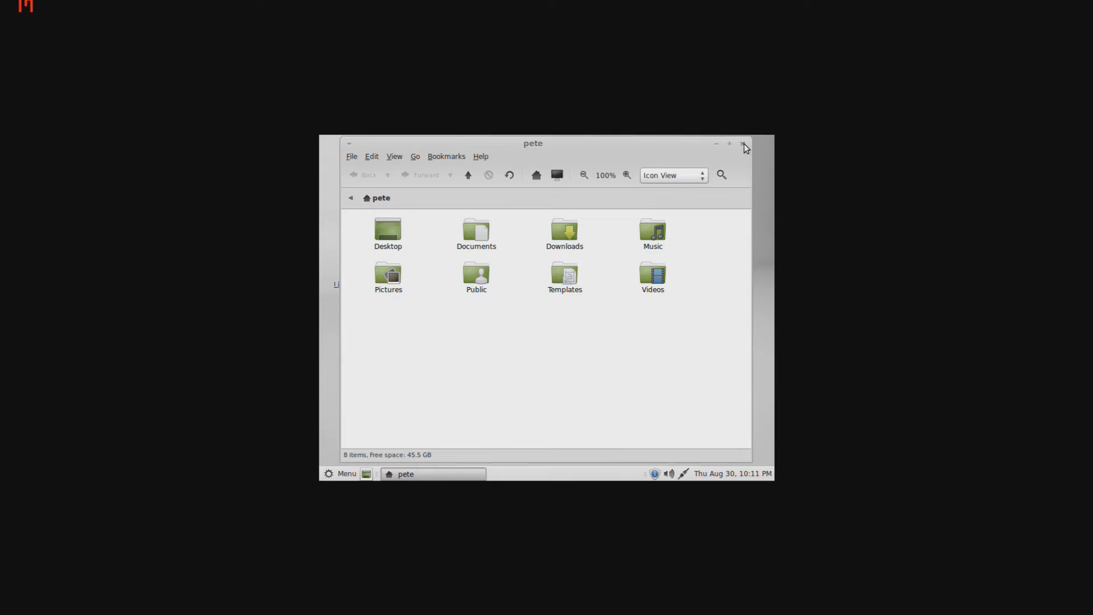
left_click(744, 145)
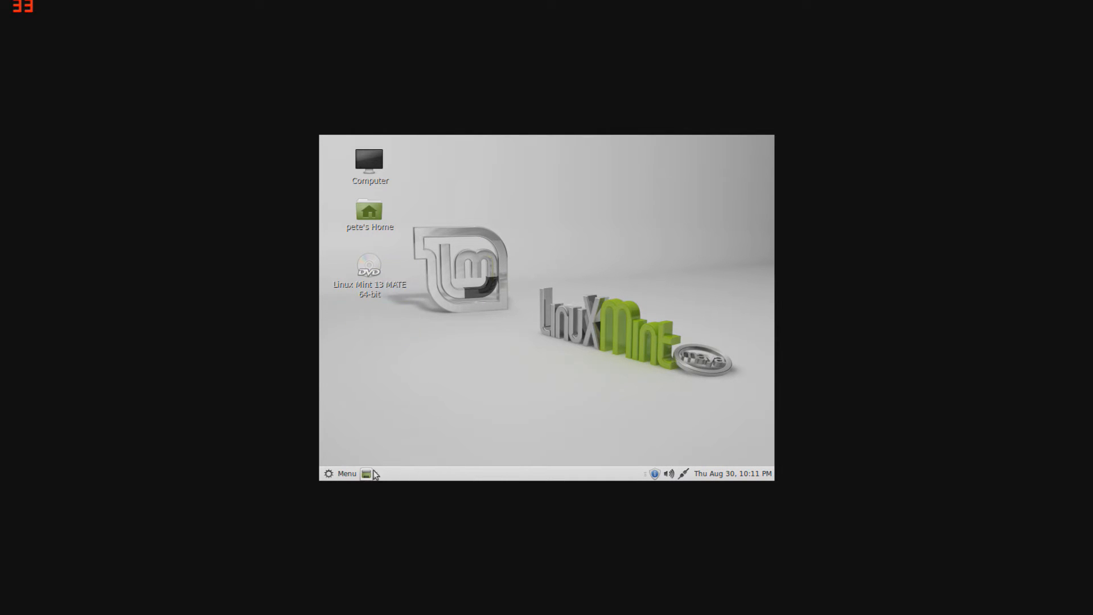
mouse_move(345, 476)
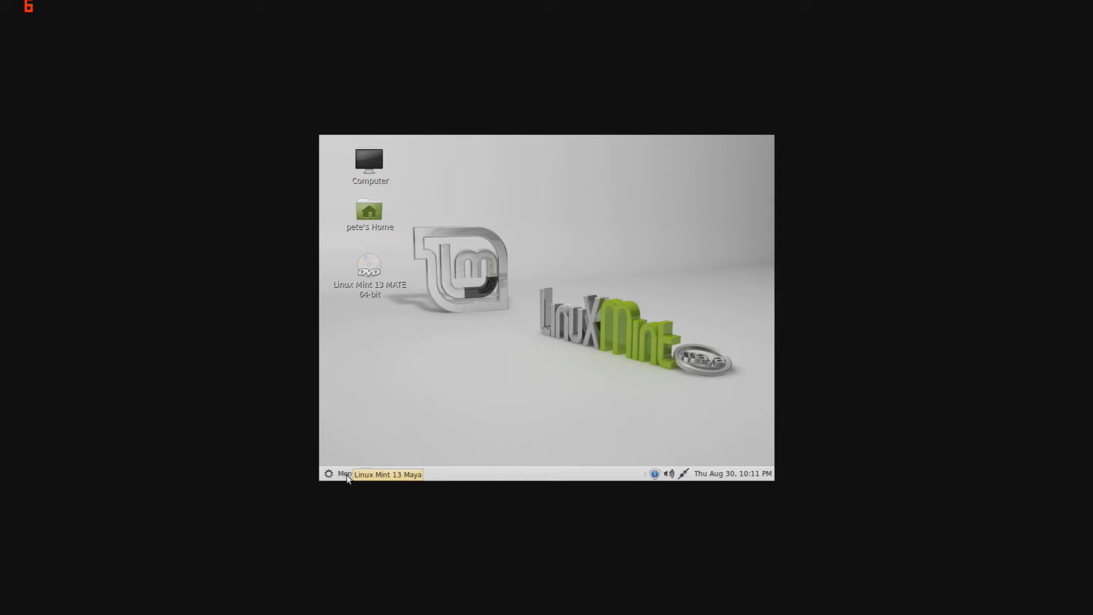
left_click(340, 473)
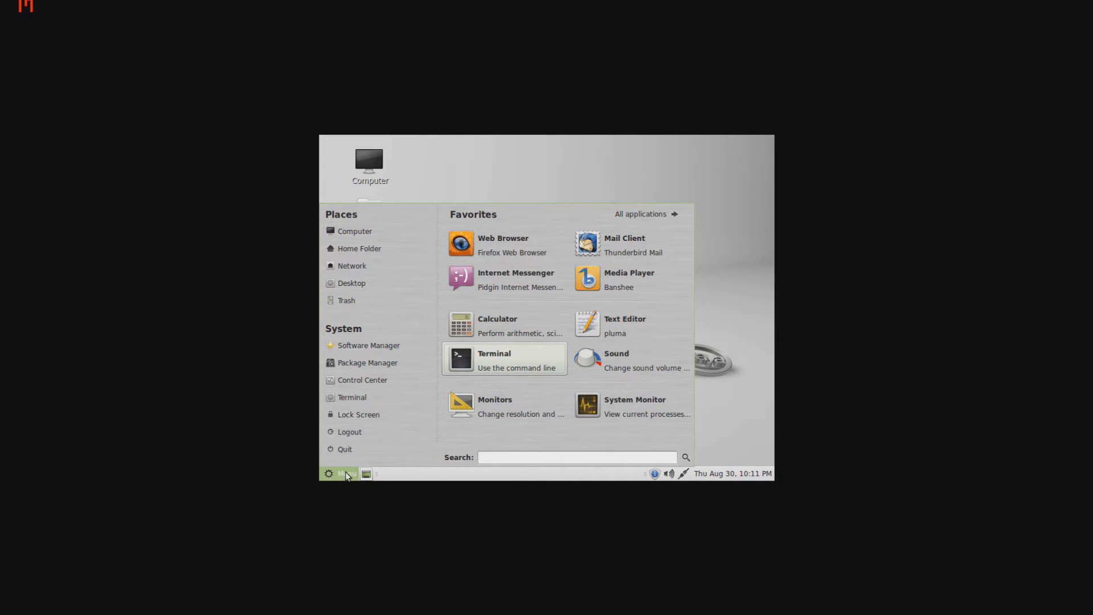
mouse_move(477, 224)
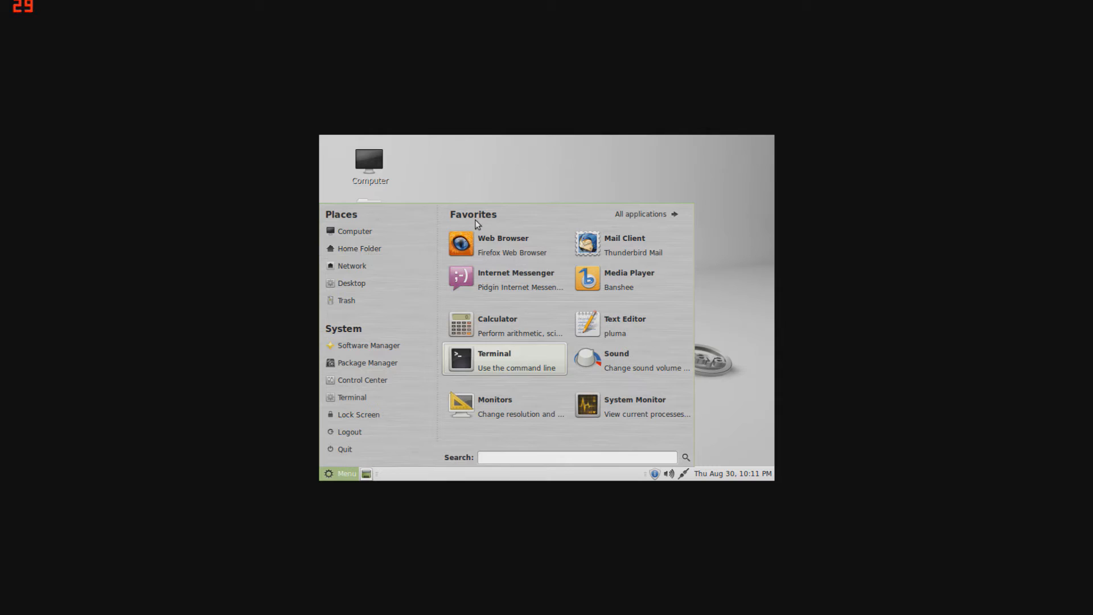
mouse_move(493, 244)
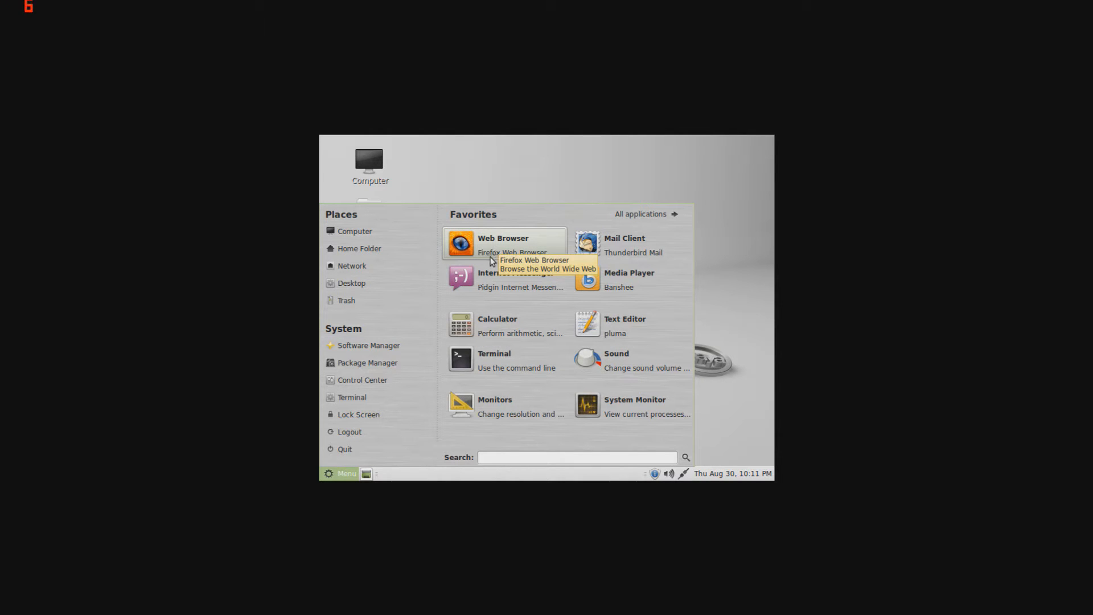
mouse_move(619, 244)
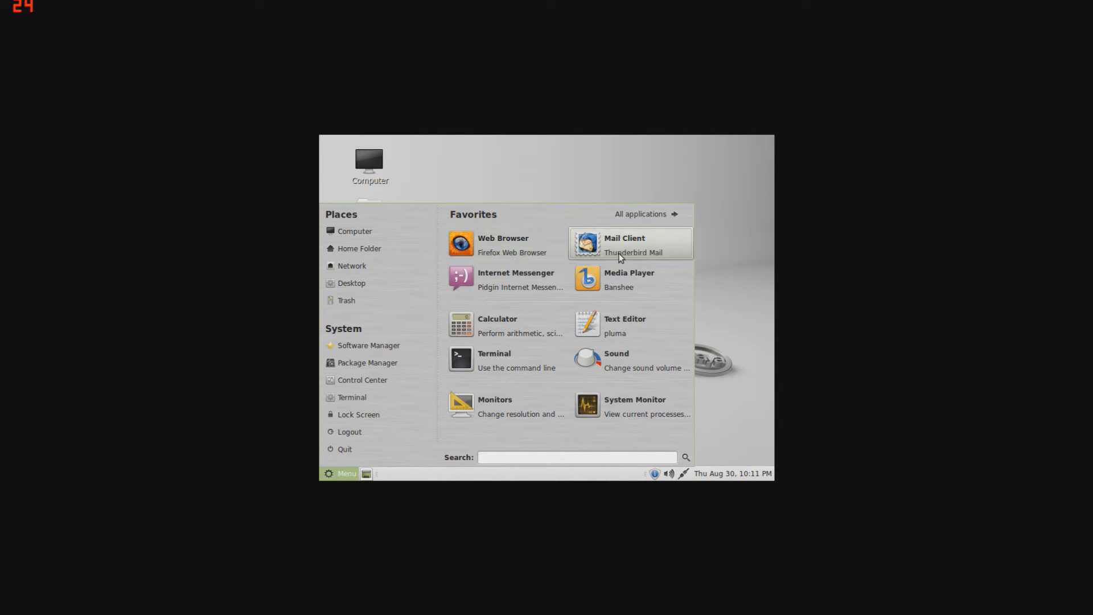
mouse_move(613, 260)
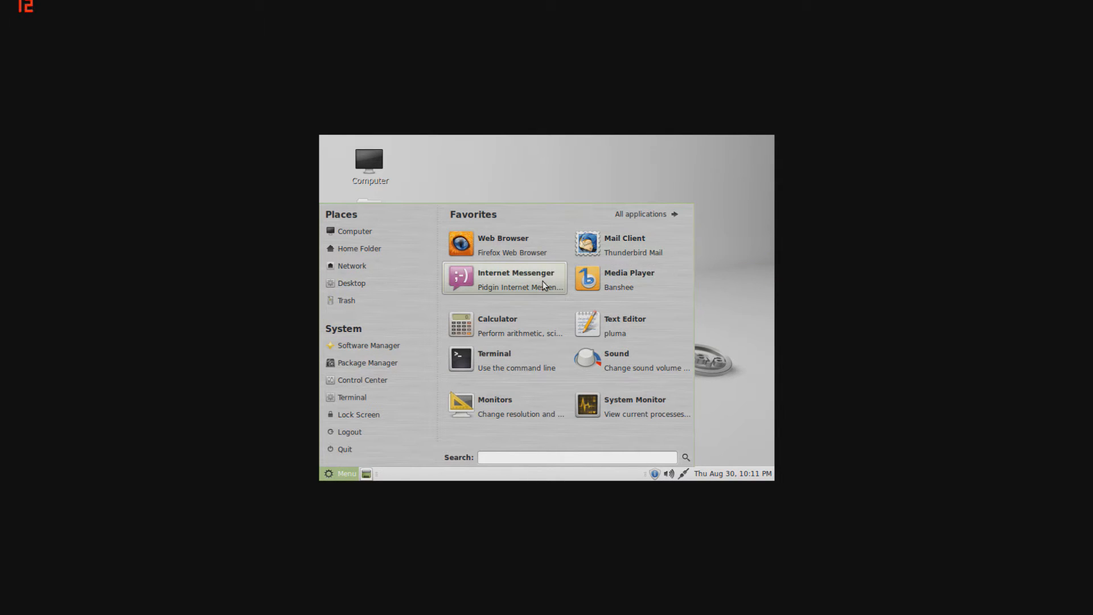
mouse_move(502, 285)
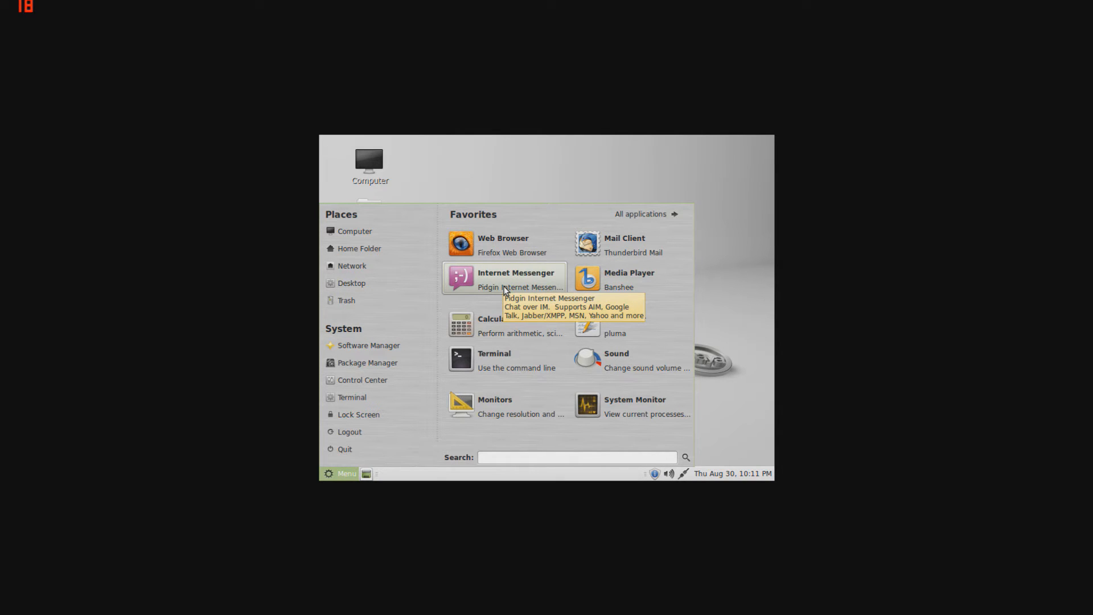
mouse_move(505, 282)
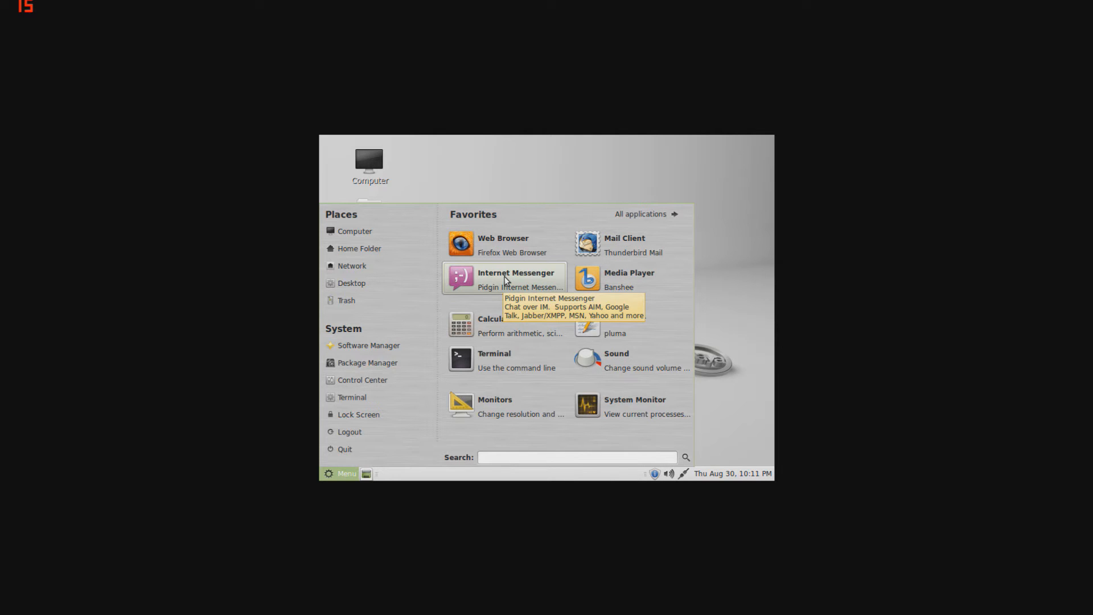
mouse_move(522, 281)
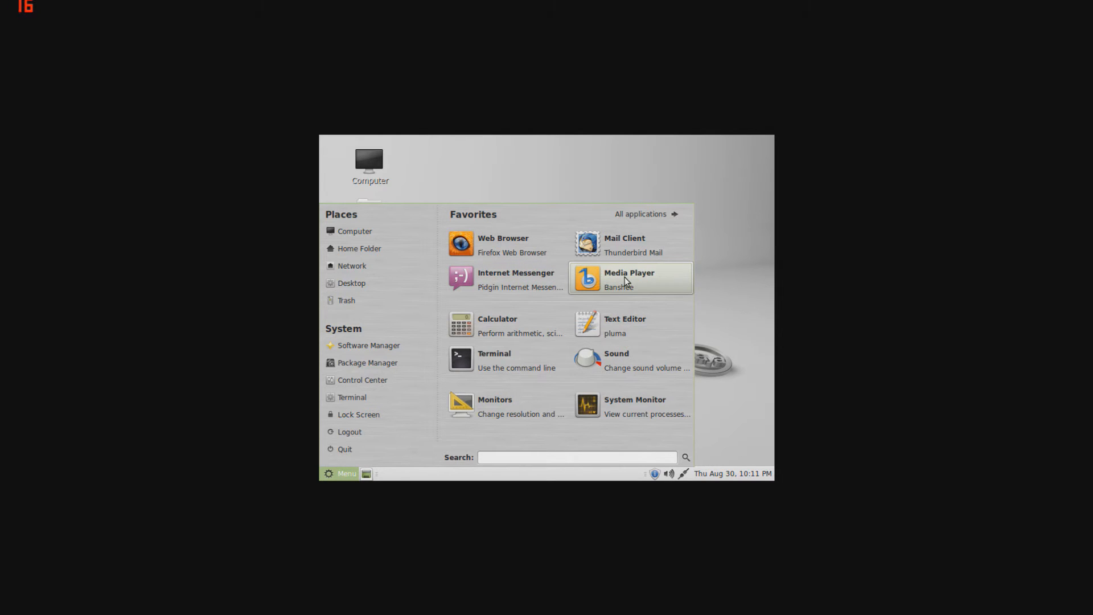
mouse_move(613, 361)
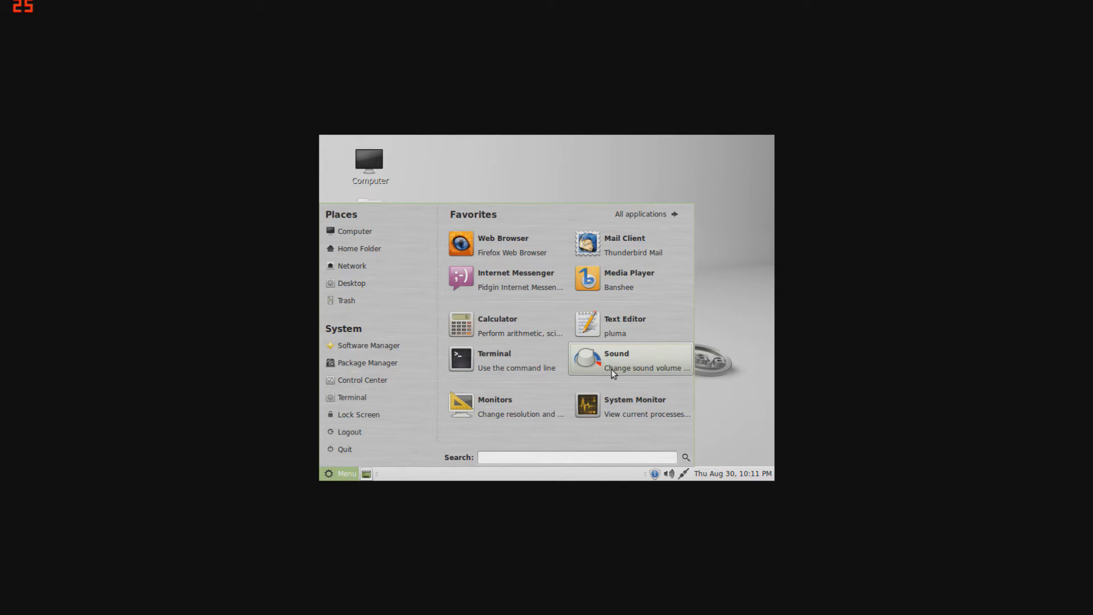
mouse_move(608, 410)
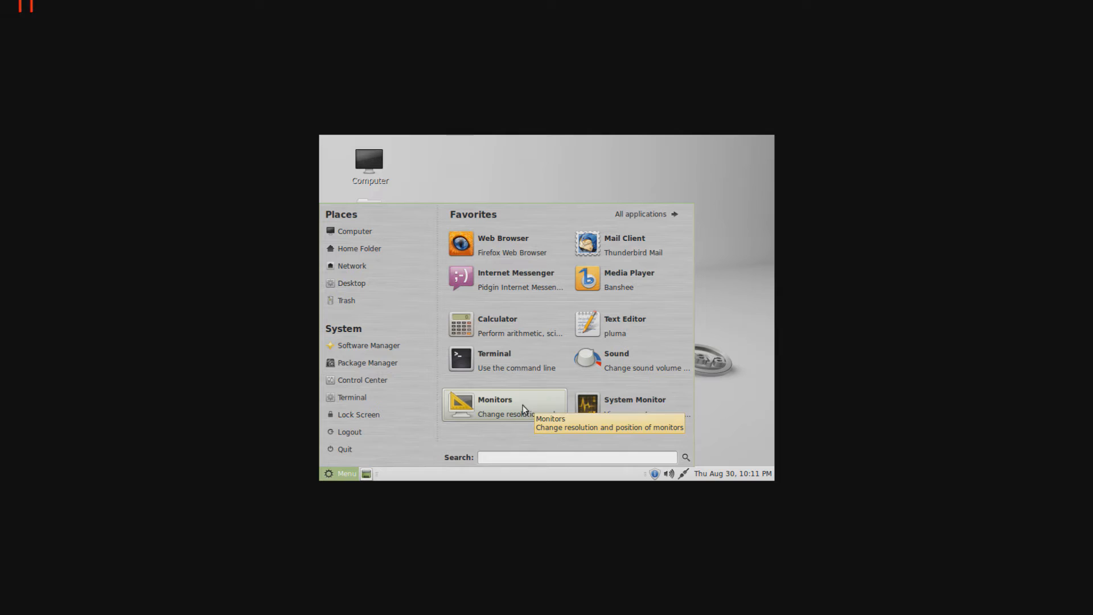
mouse_move(624, 405)
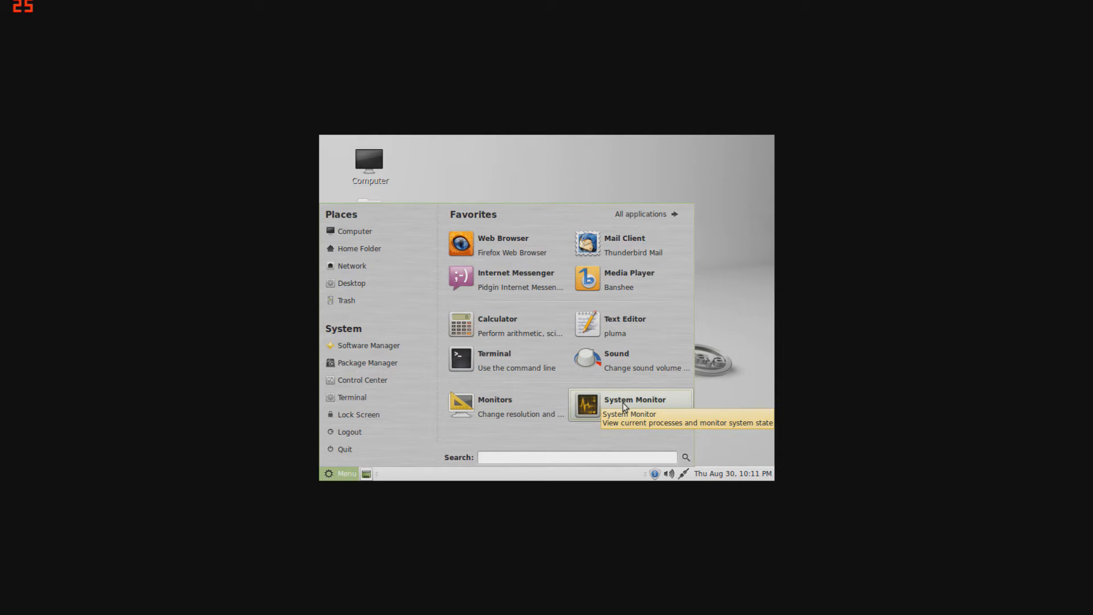
left_click(634, 400)
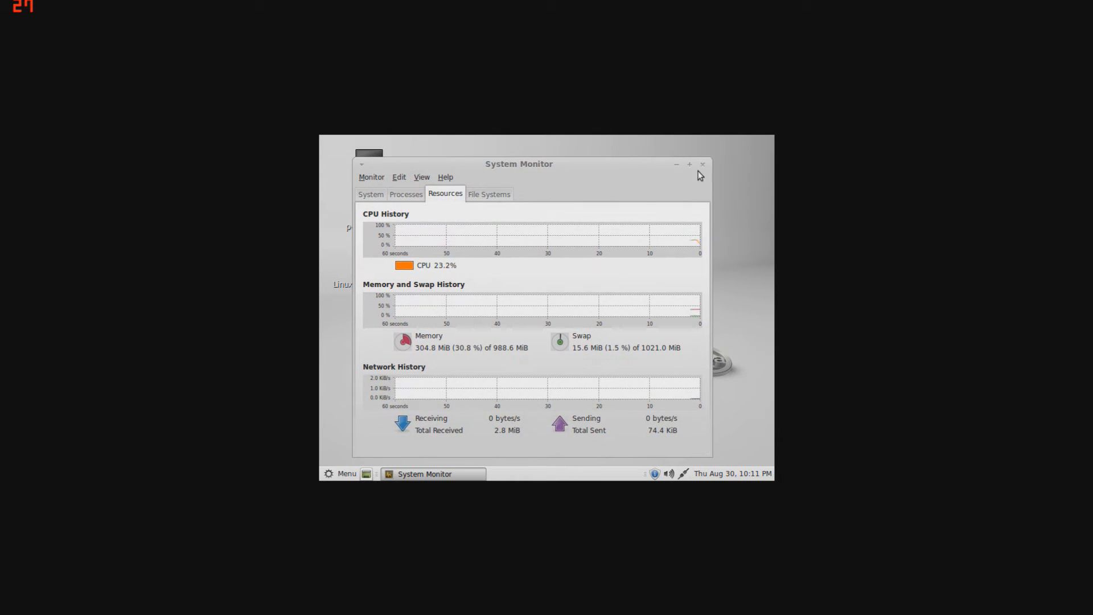
left_click(340, 474)
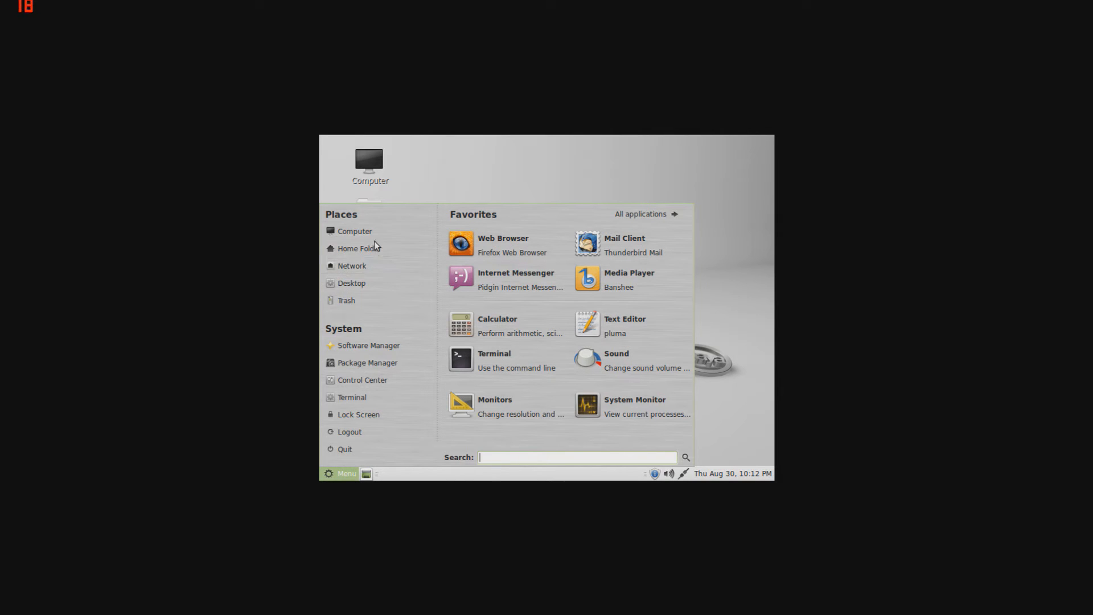
mouse_move(352, 284)
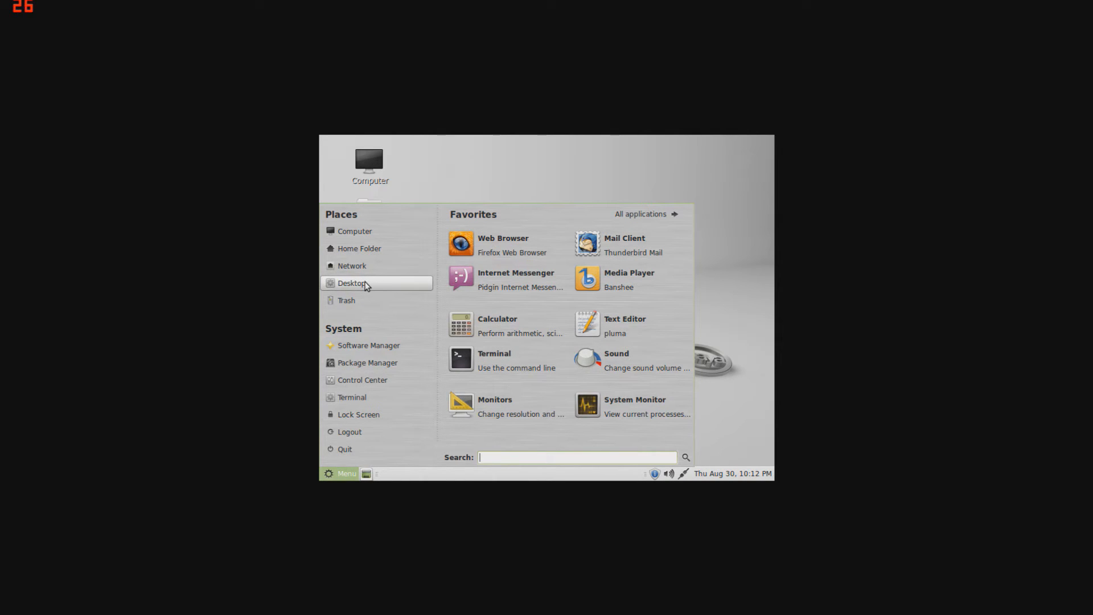
mouse_move(361, 265)
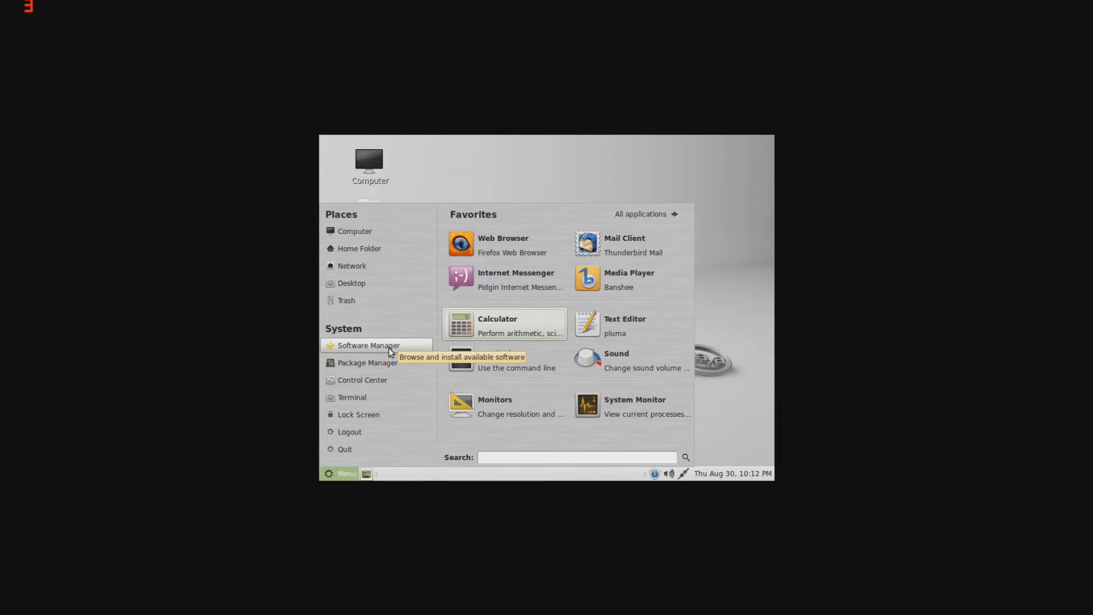
mouse_move(368, 362)
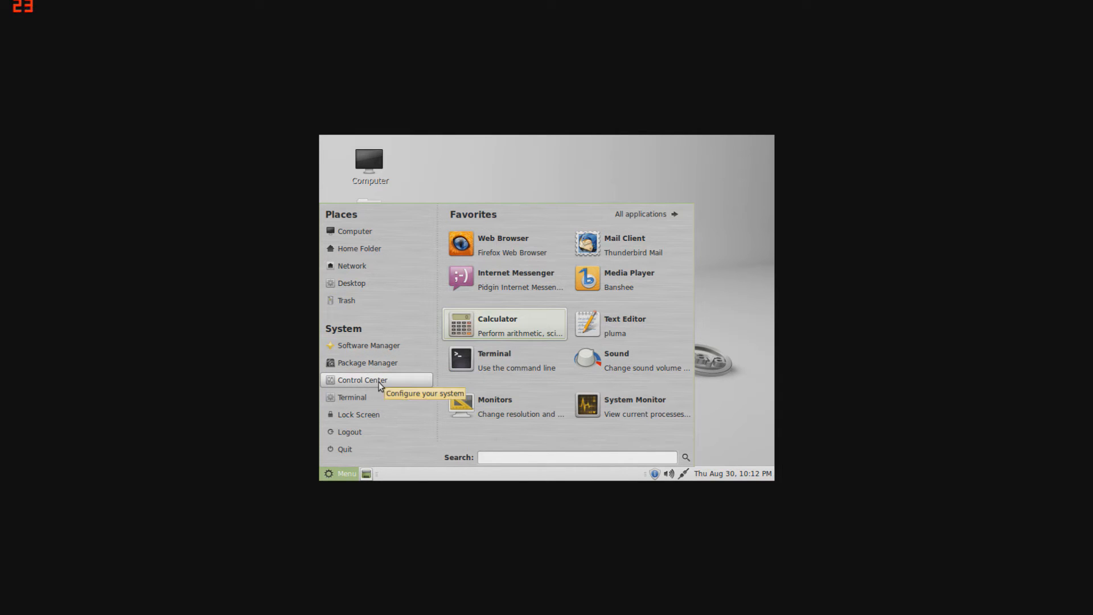
mouse_move(366, 385)
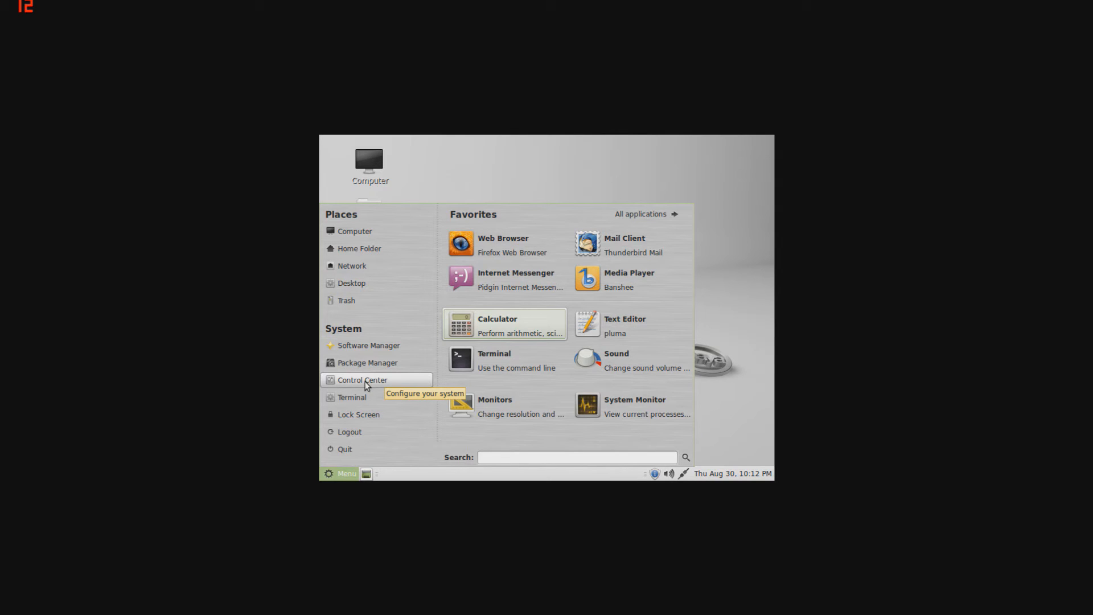
- Browse Control Center through Personal, Internet and Network, Hardware and System, then hide it
left_click(362, 380)
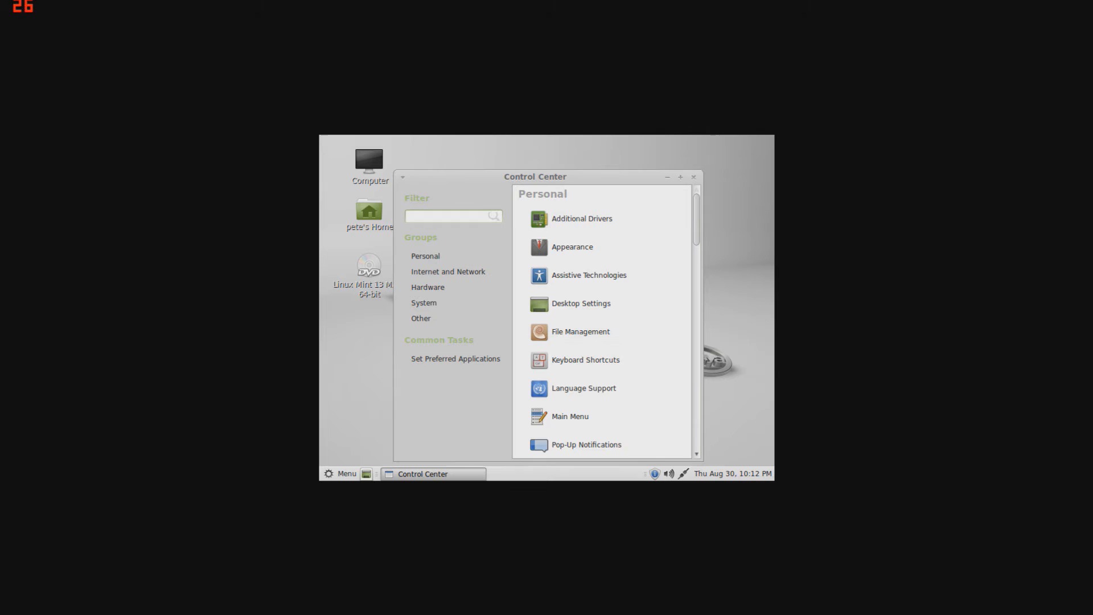
scroll("down", 3)
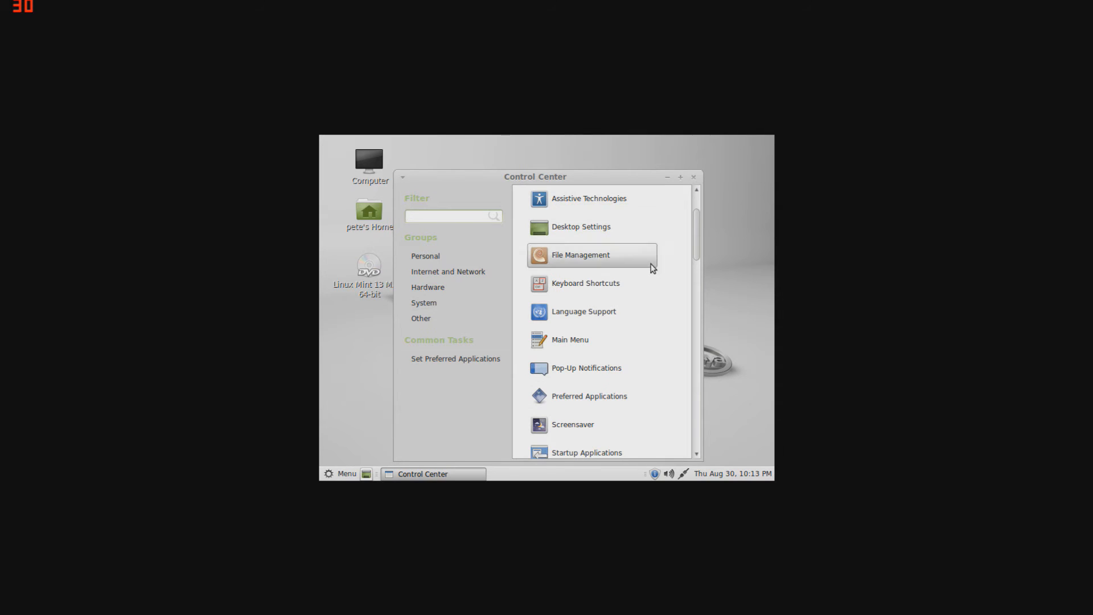
scroll("down", 3)
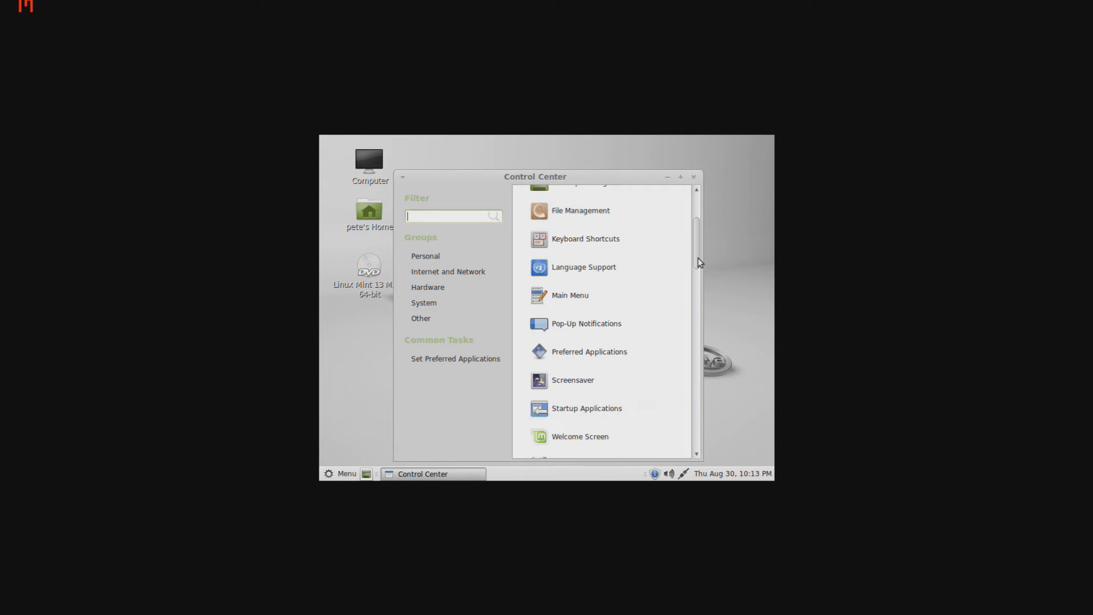
scroll("down", 3)
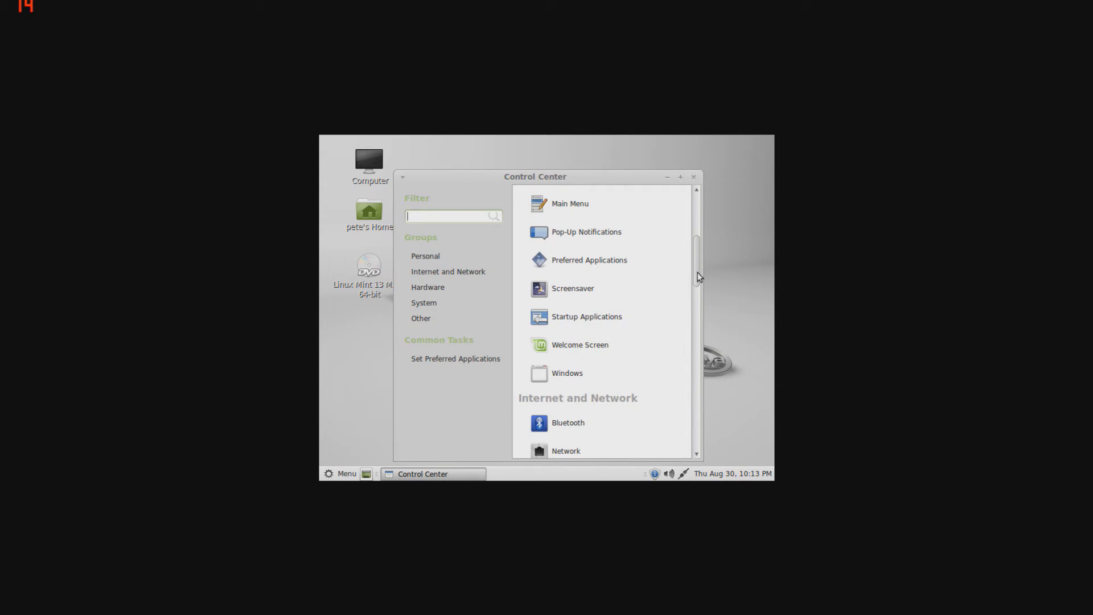
scroll("down", 3)
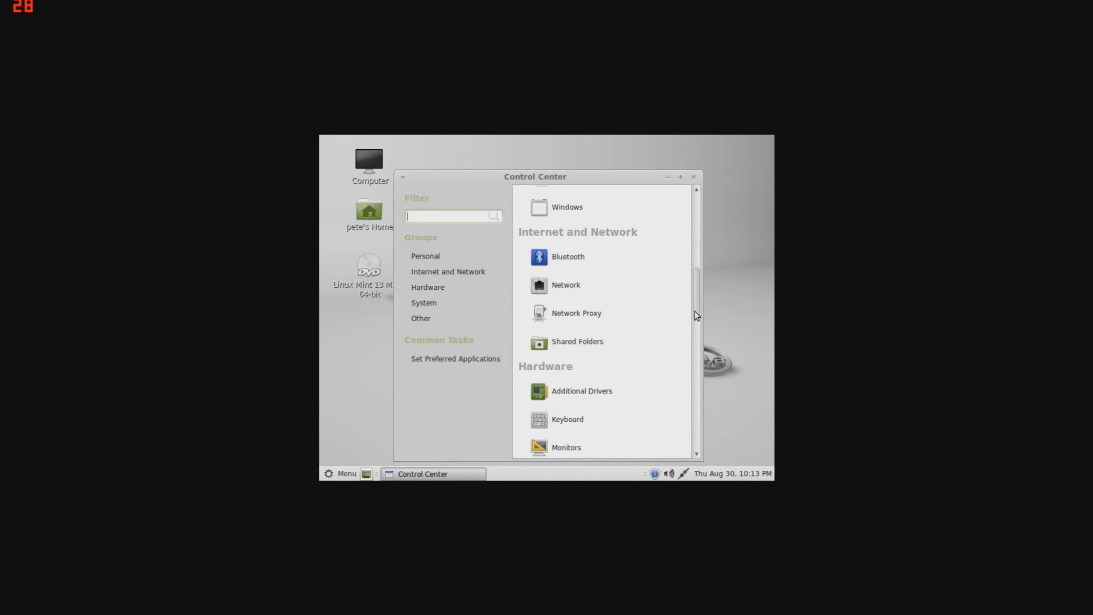
scroll("down", 3)
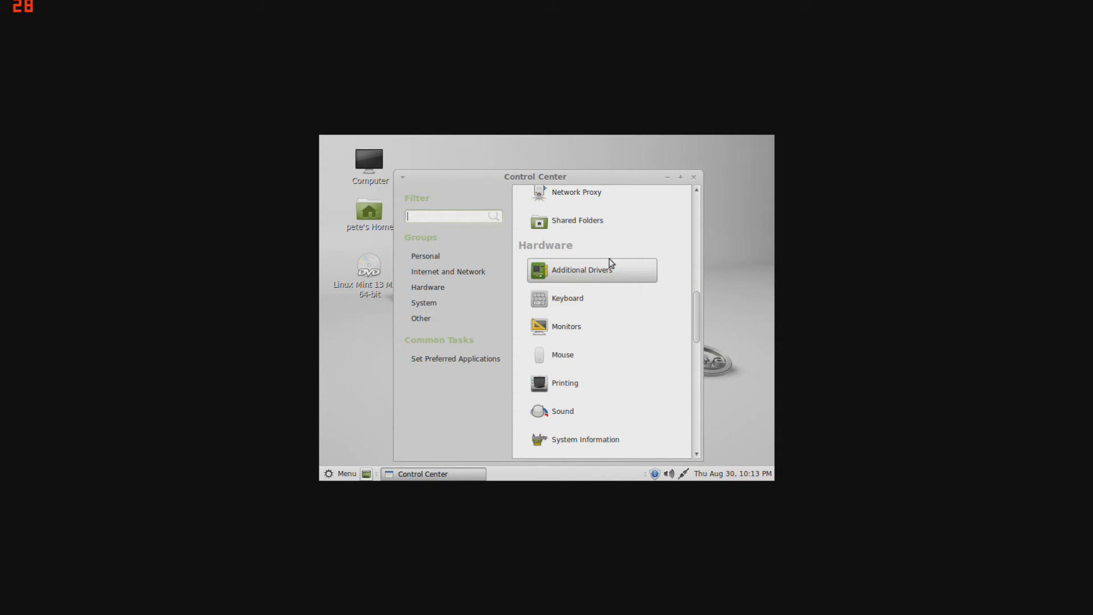
scroll("down", 3)
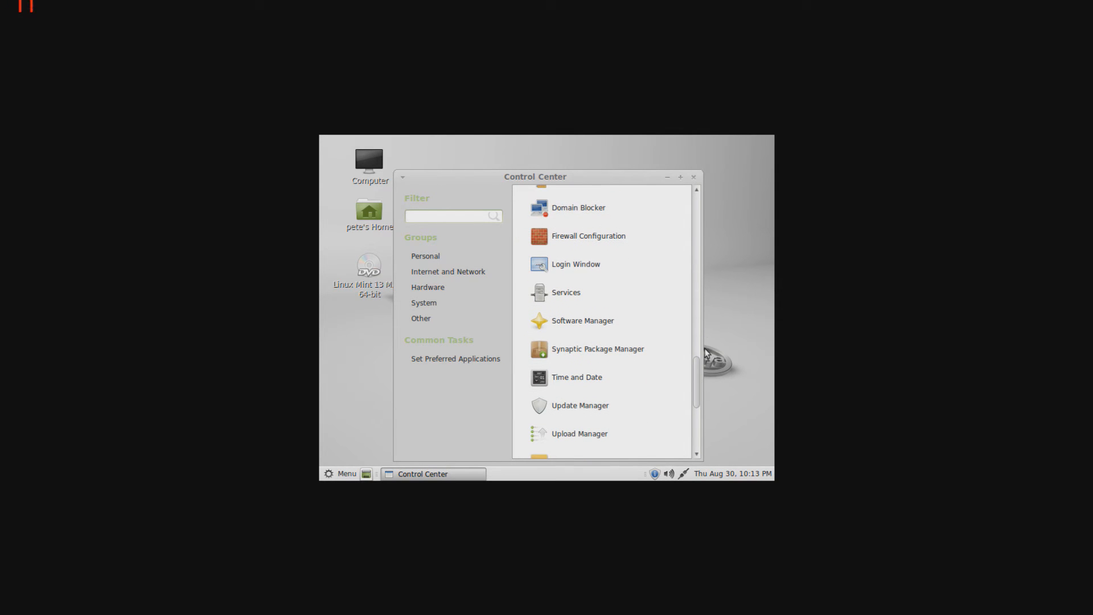
left_click(694, 177)
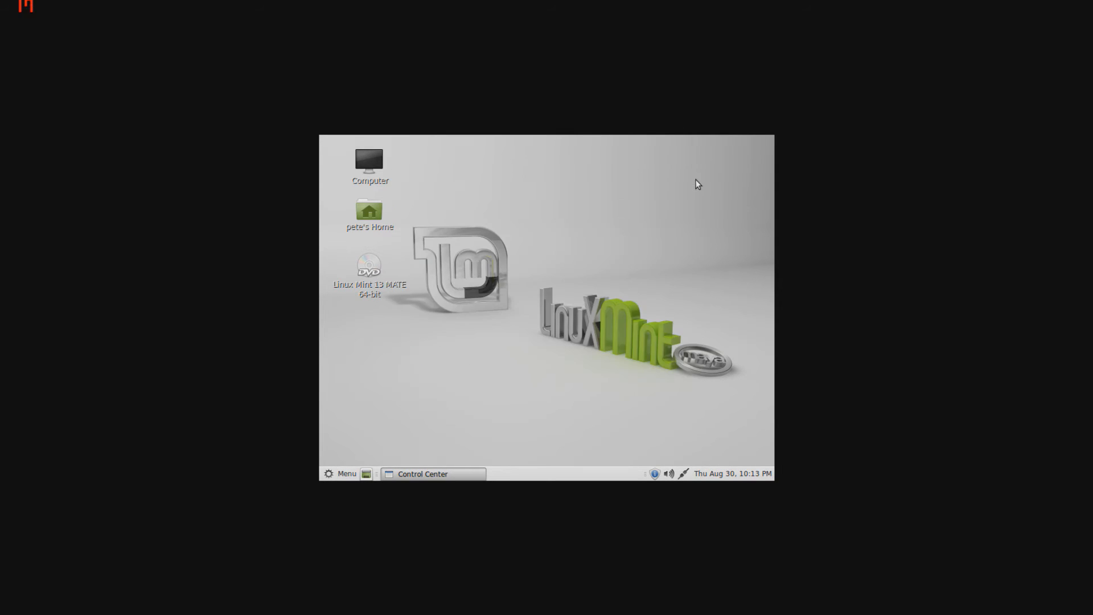
- Bring up the Mint main menu showing Places, System and Favorites
left_click(340, 473)
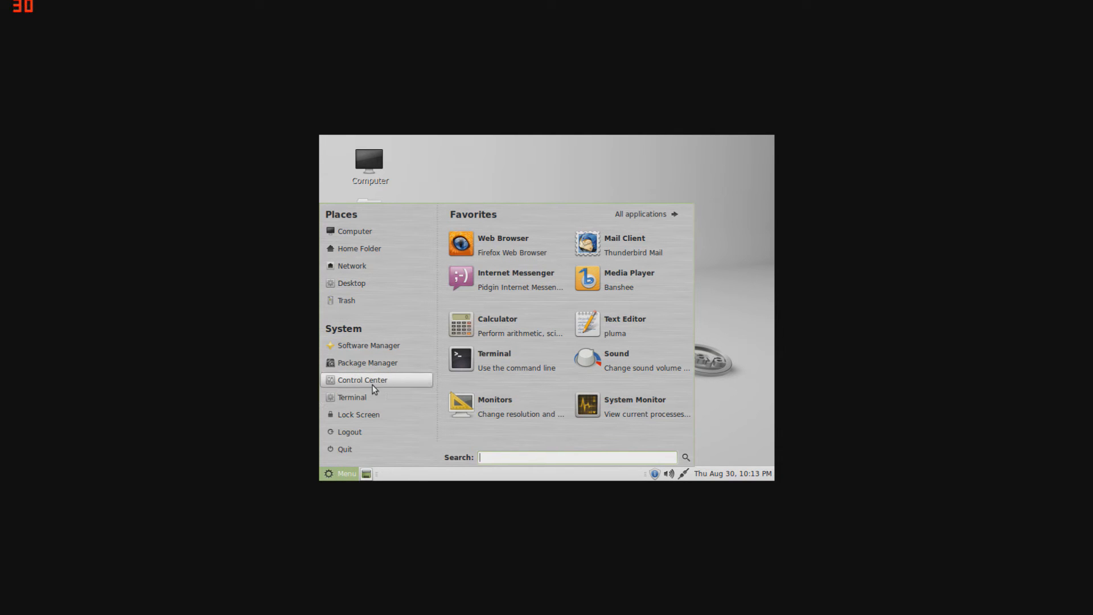
mouse_move(352, 397)
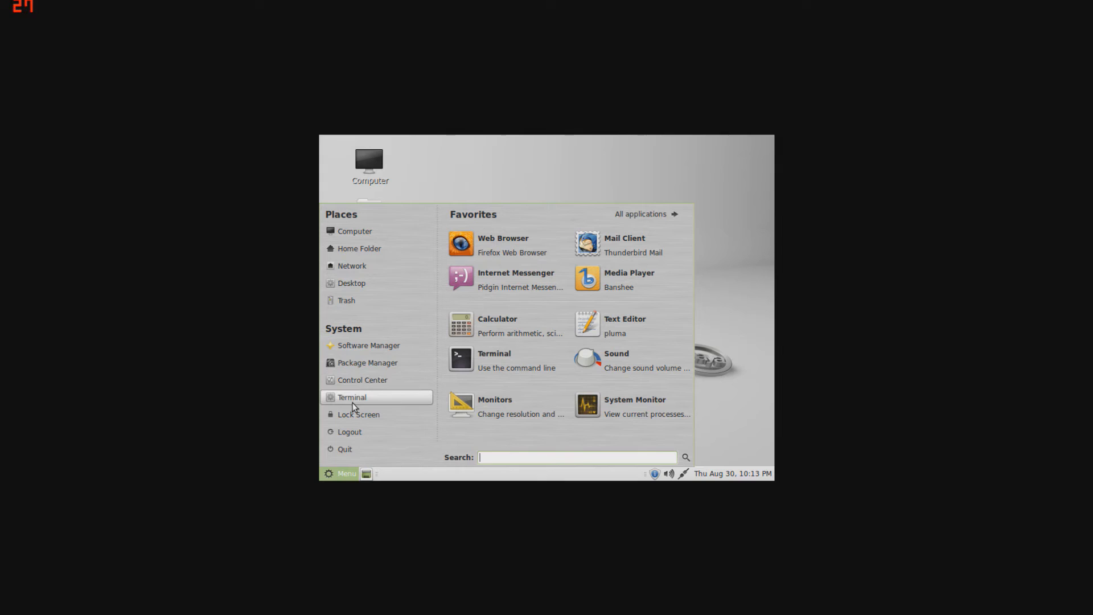
mouse_move(375, 402)
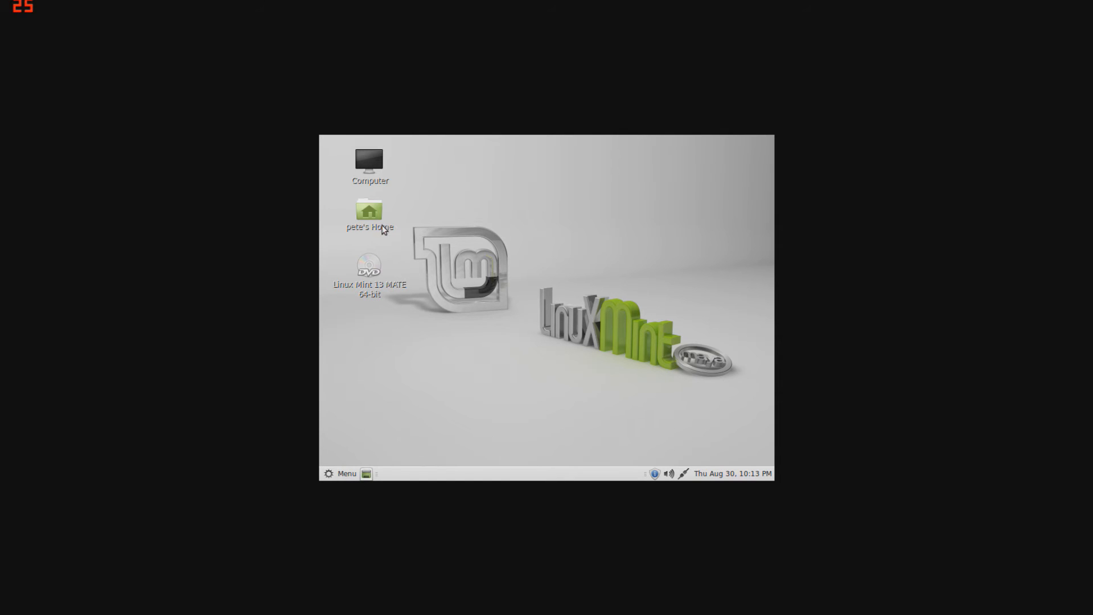
- View the home folder, then start Update Manager, reaching its password prompt
double_click(368, 210)
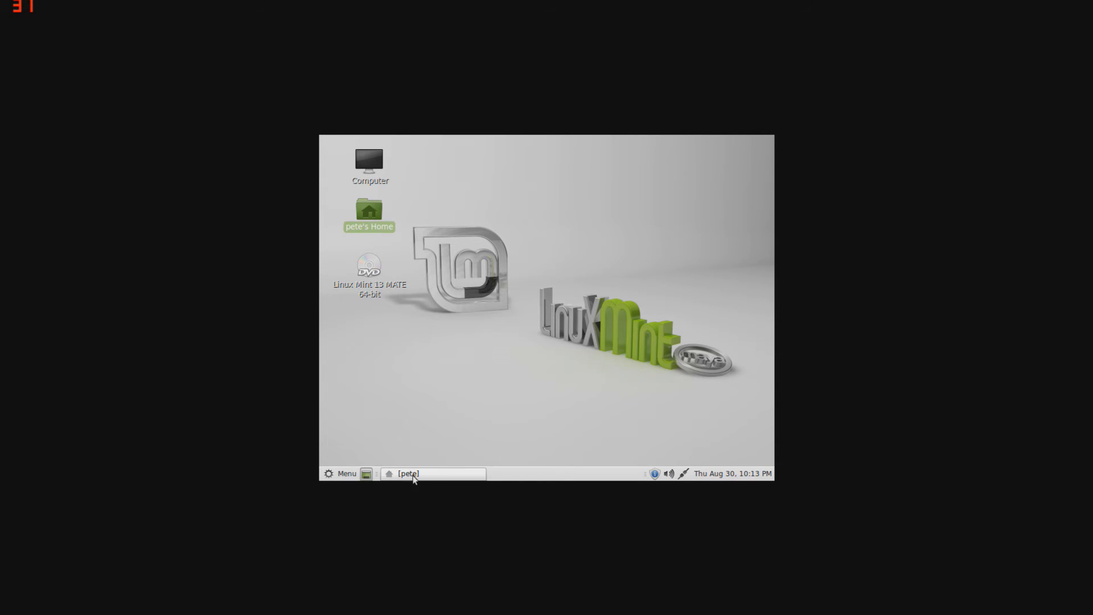
double_click(369, 209)
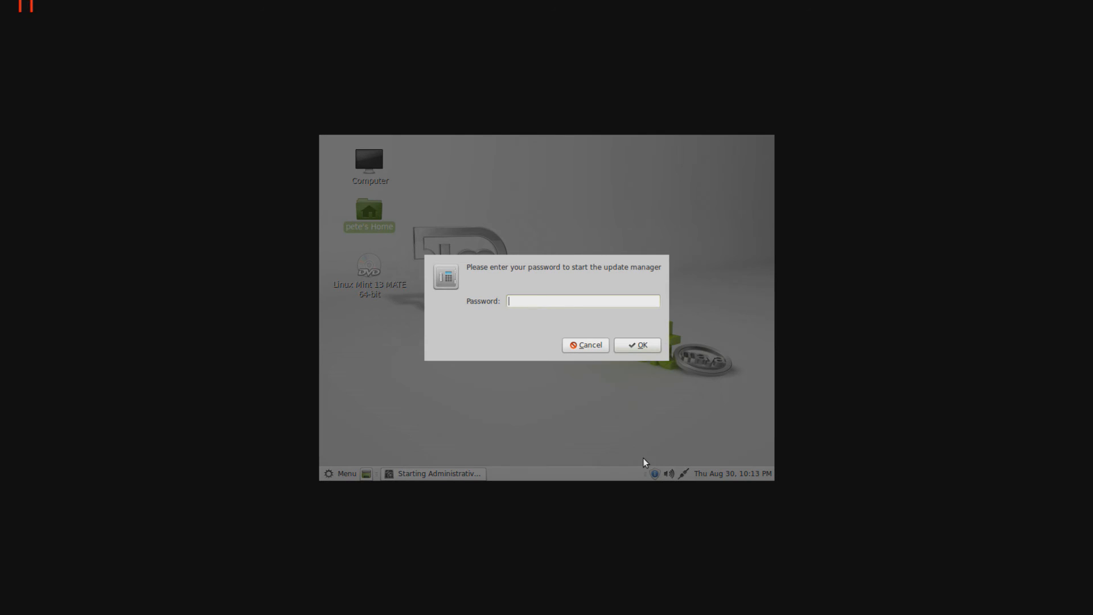
- Enter the superuser password for Update Manager, then cancel the package information download
type("••")
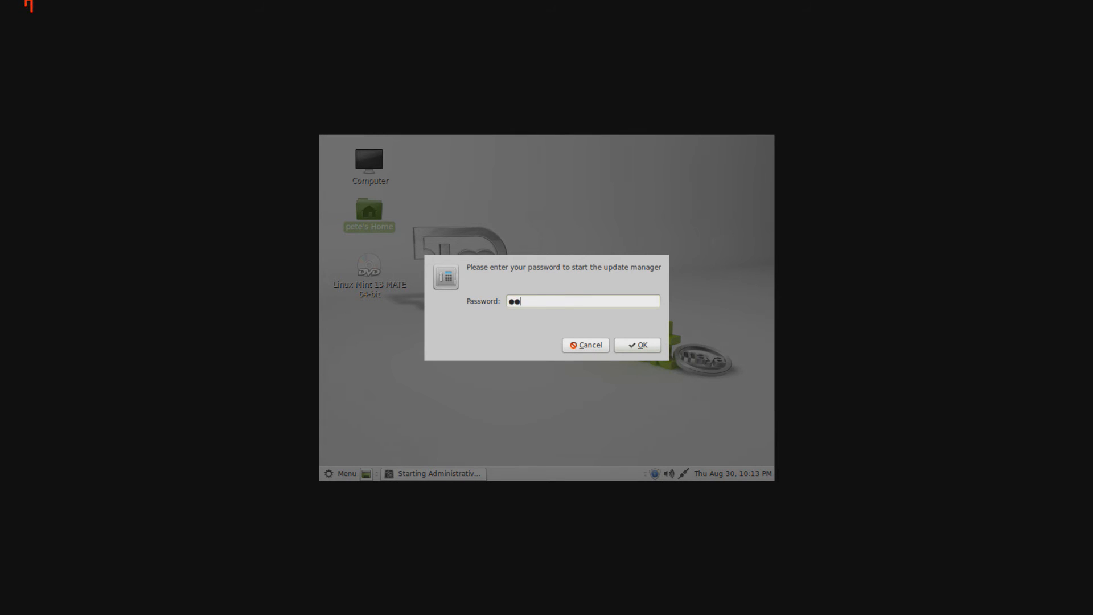
left_click(635, 346)
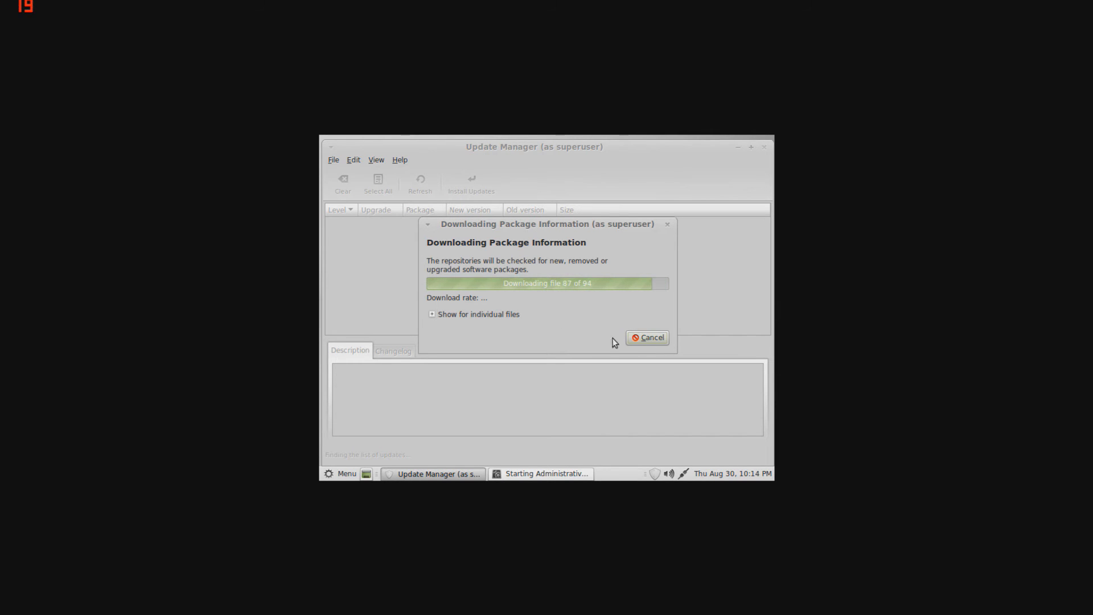
left_click(647, 337)
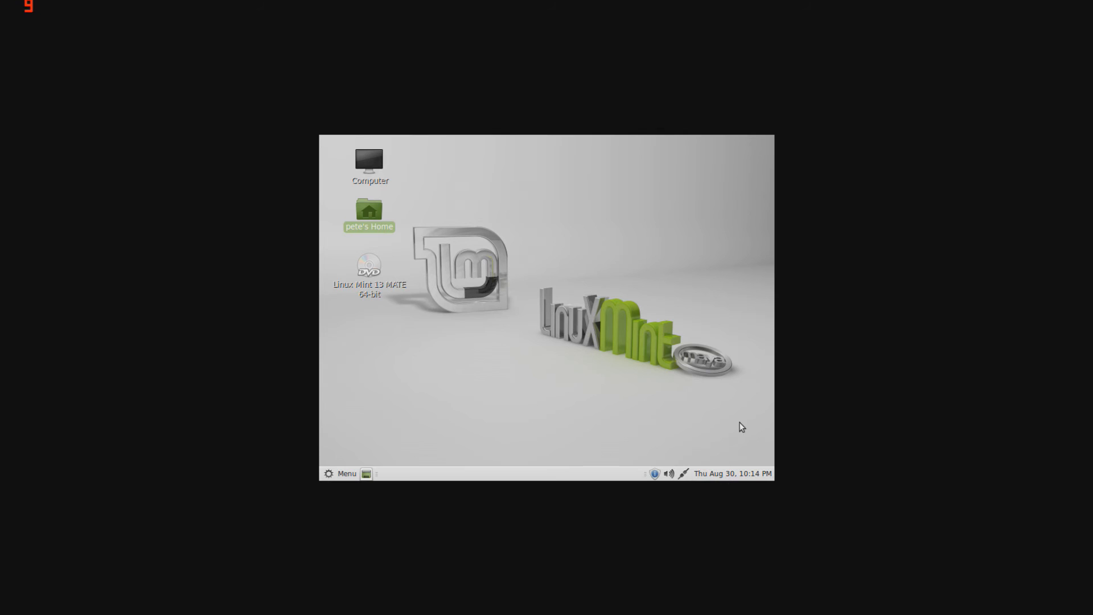
mouse_move(673, 372)
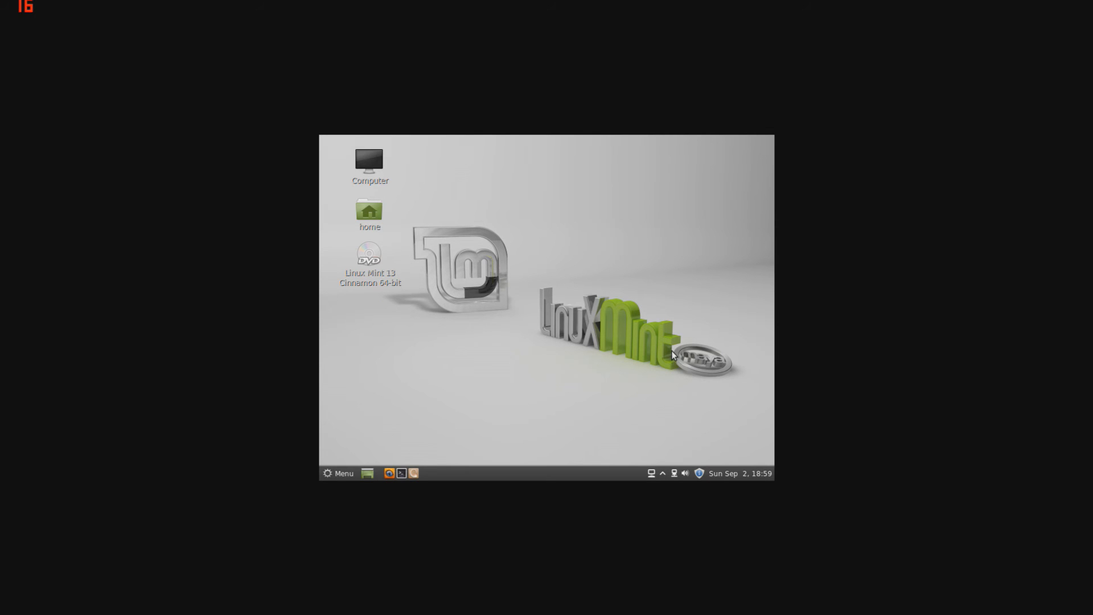
mouse_move(538, 315)
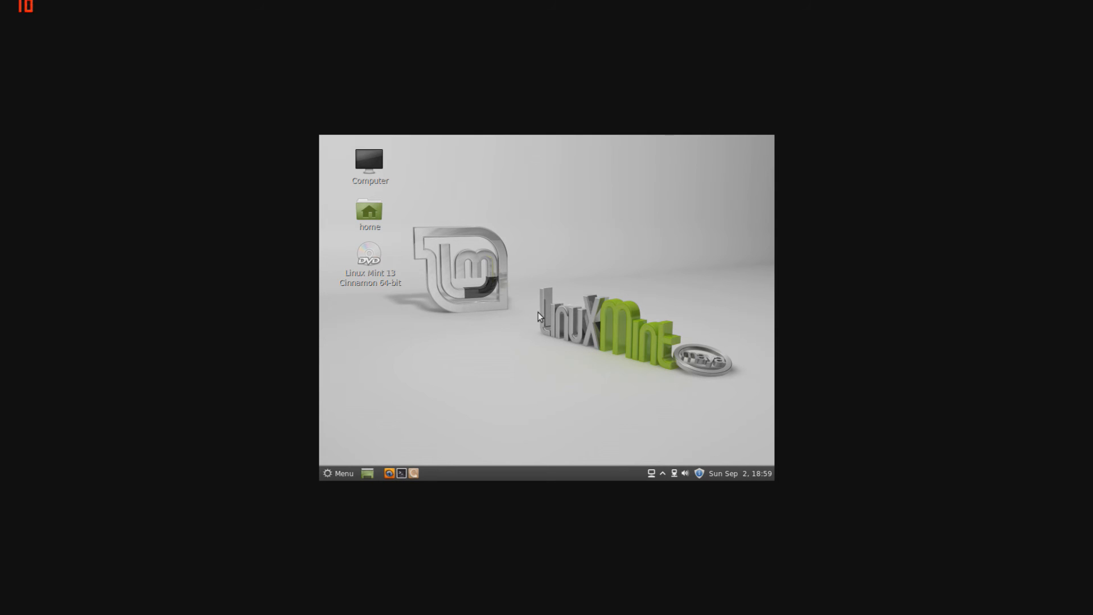
mouse_move(493, 279)
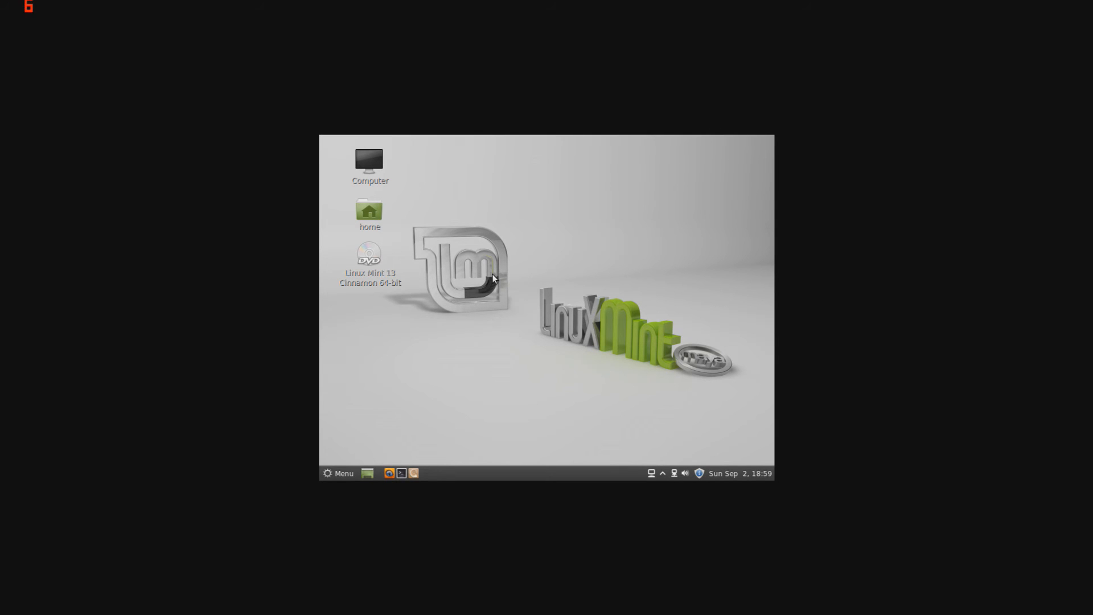
mouse_move(614, 241)
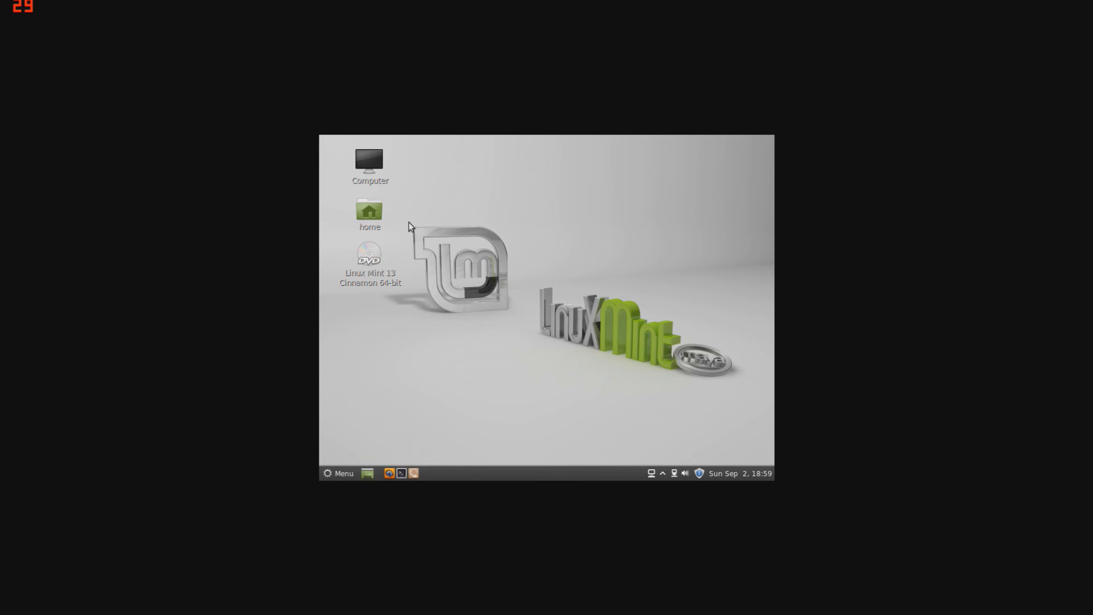
mouse_move(526, 296)
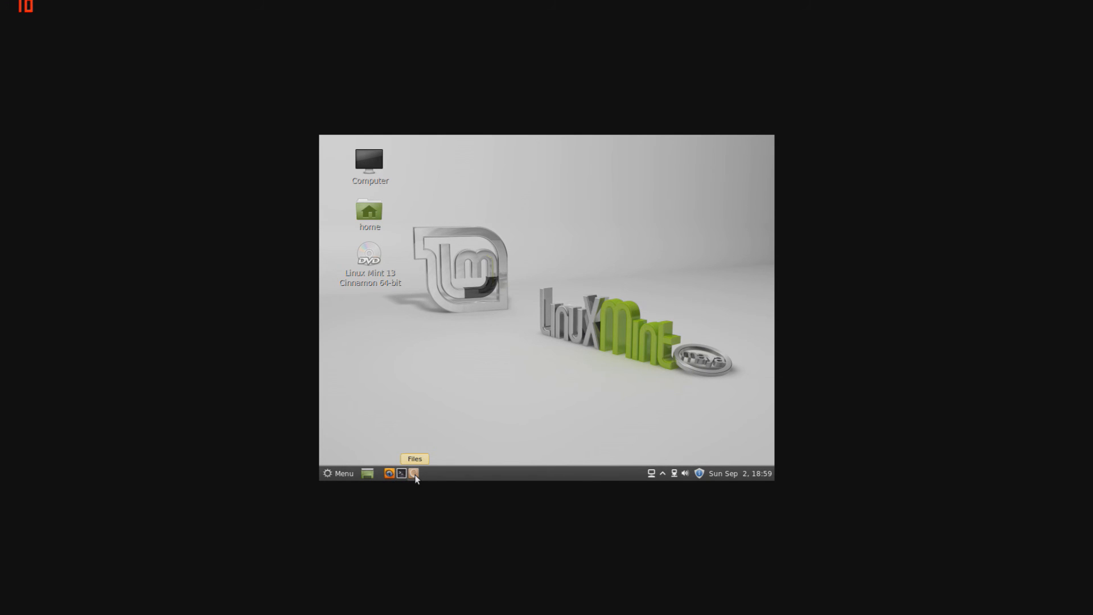
left_click(414, 474)
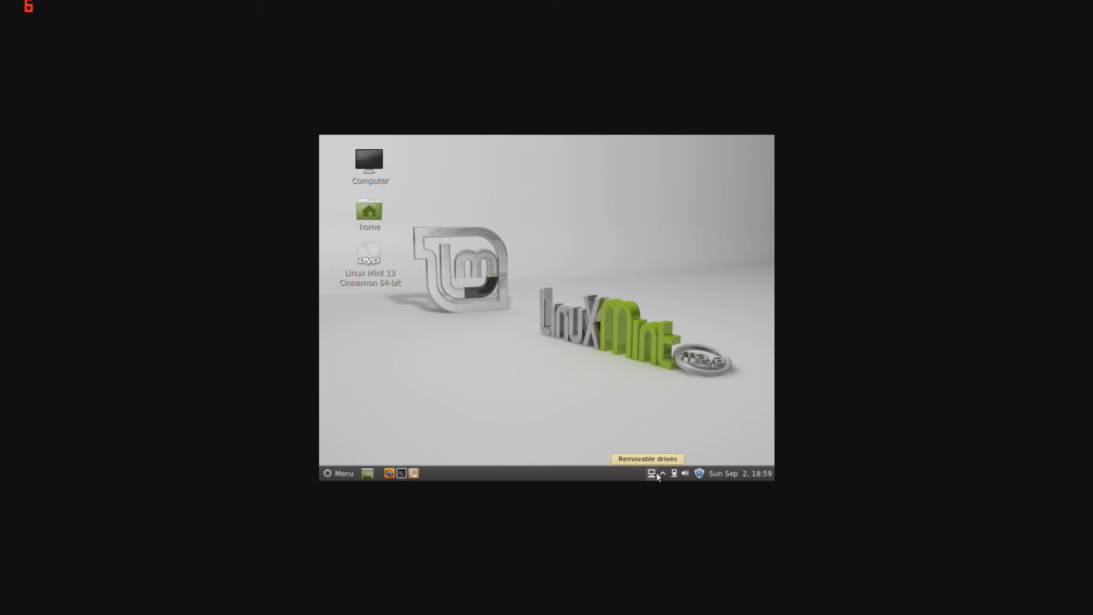
mouse_move(664, 475)
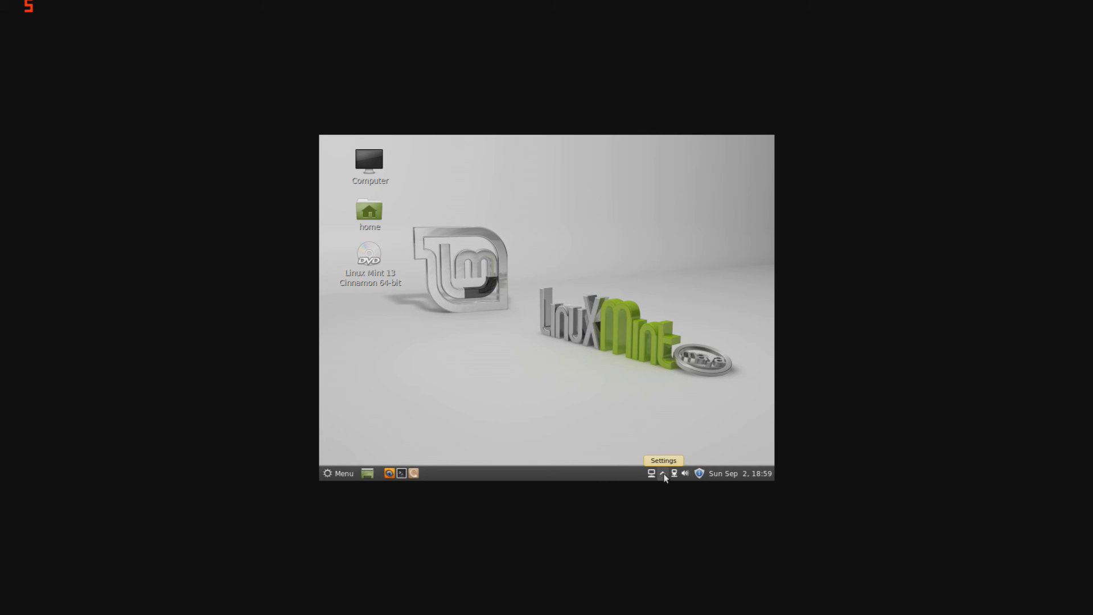
mouse_move(598, 307)
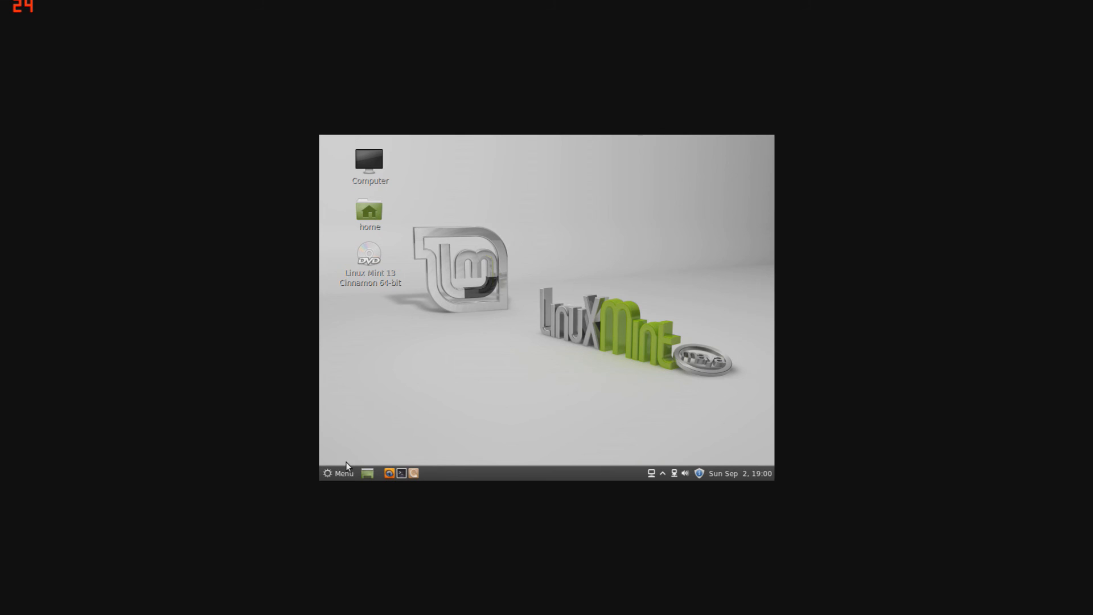
- Browse the Cinnamon menu's Sound & Video and Accessories categories without launching anything
left_click(337, 472)
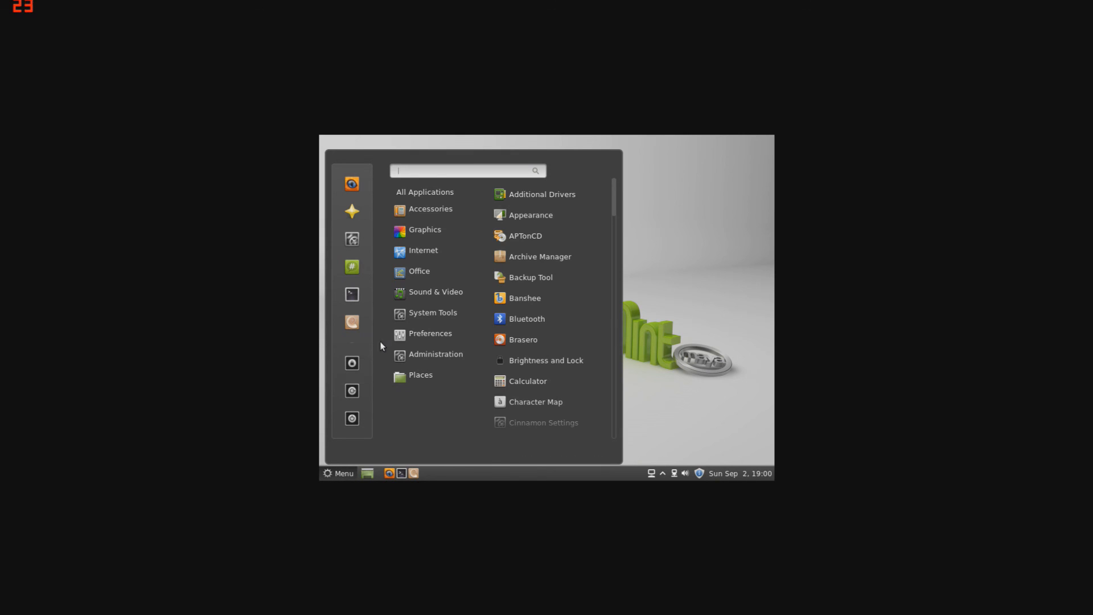
mouse_move(428, 191)
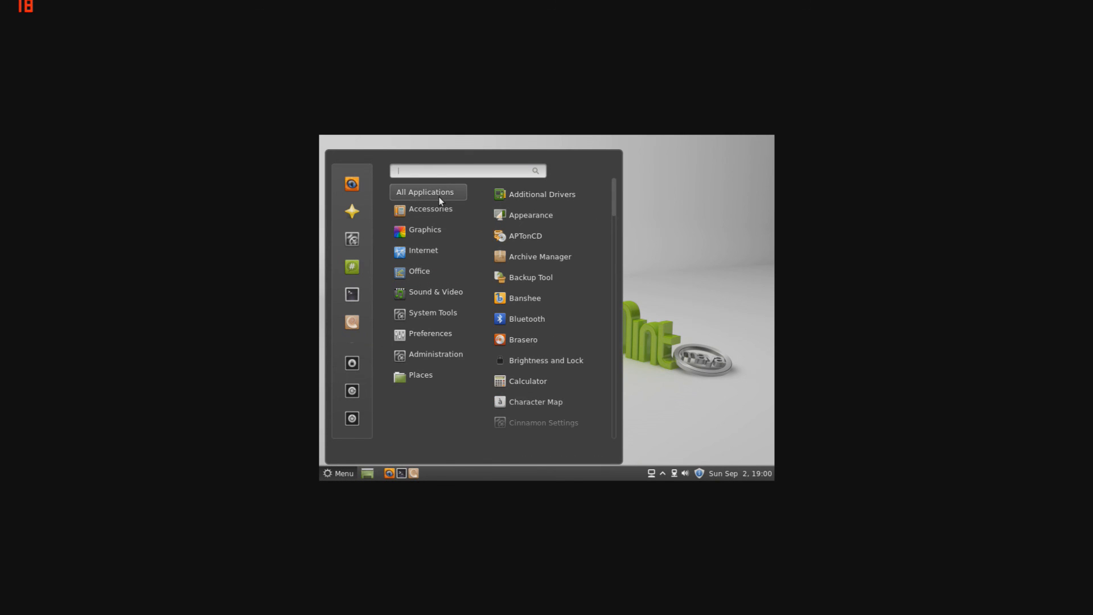
left_click(430, 208)
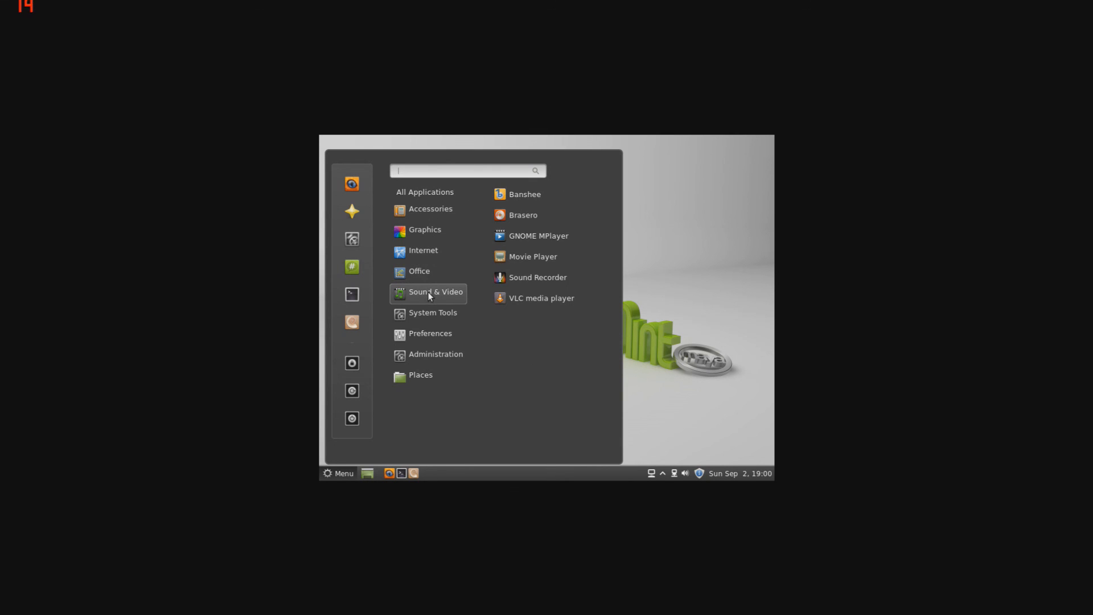
left_click(435, 354)
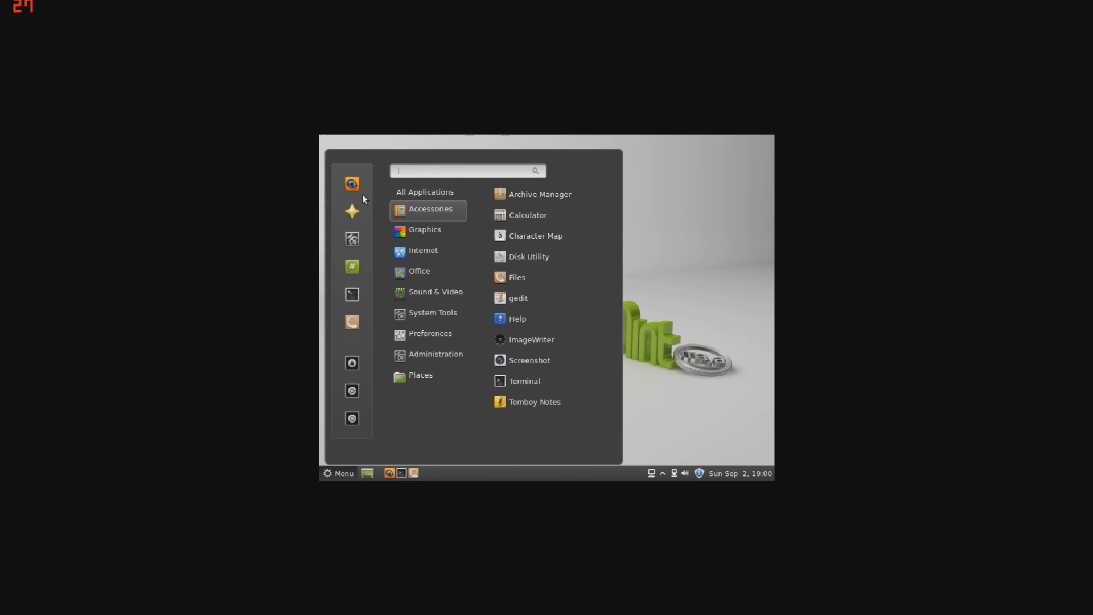
mouse_move(351, 294)
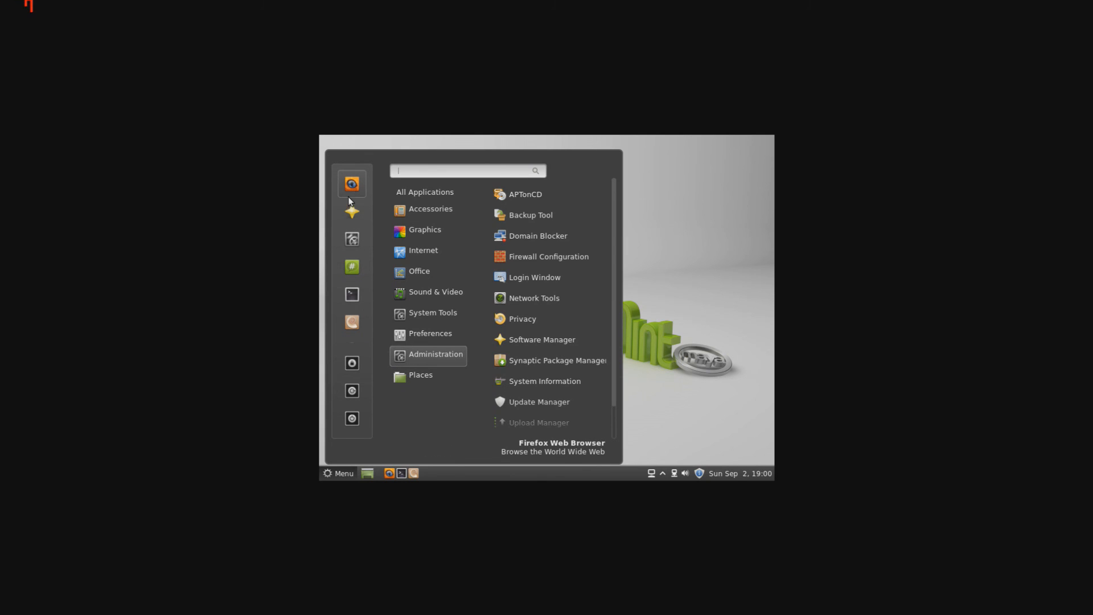
mouse_move(351, 212)
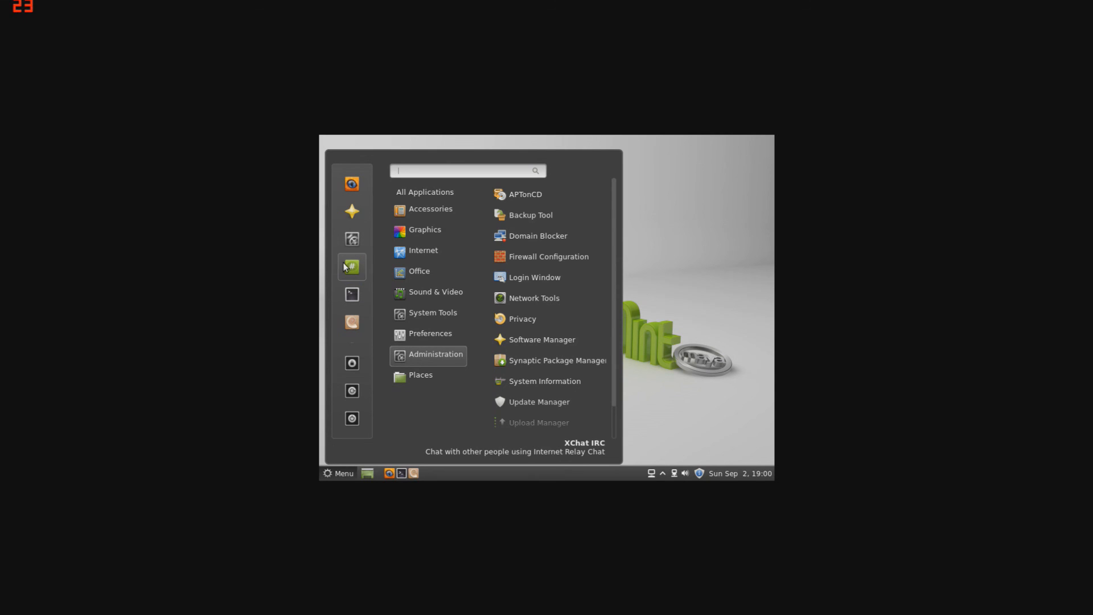
mouse_move(351, 322)
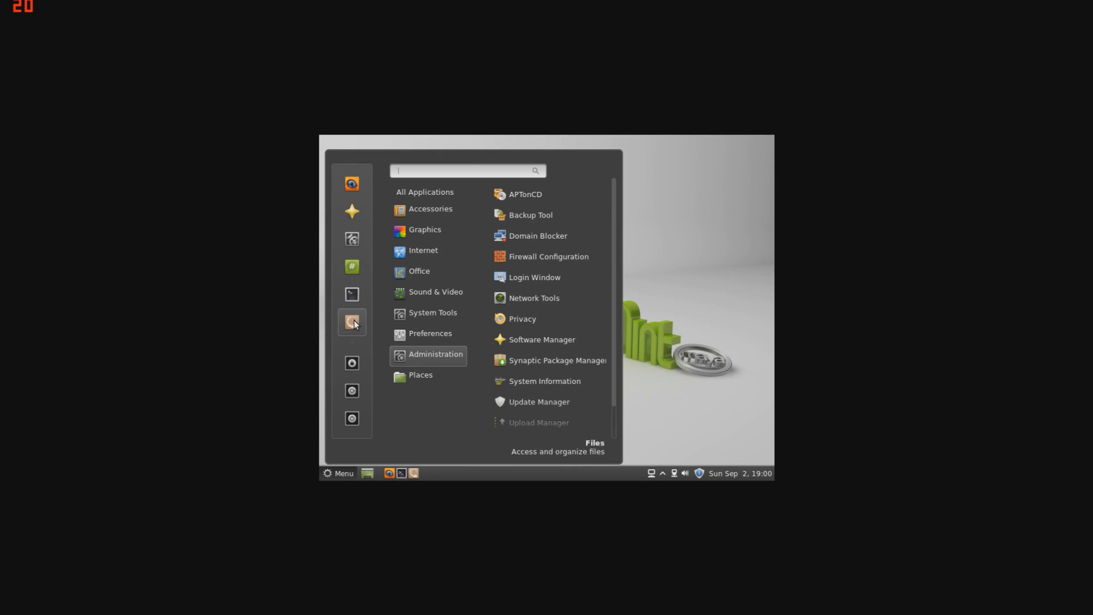
mouse_move(352, 391)
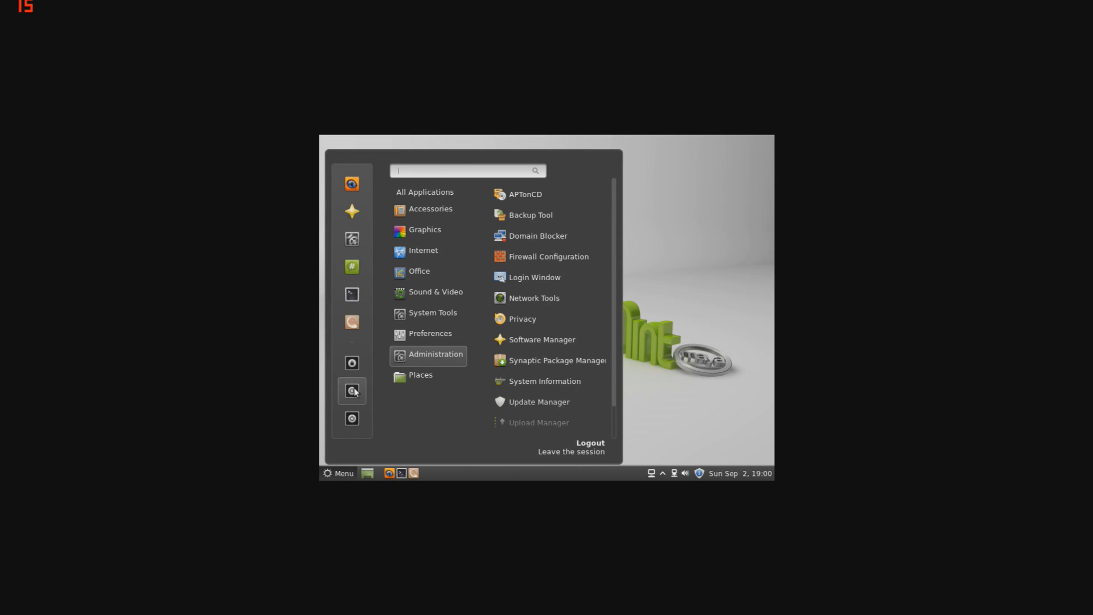
mouse_move(538, 401)
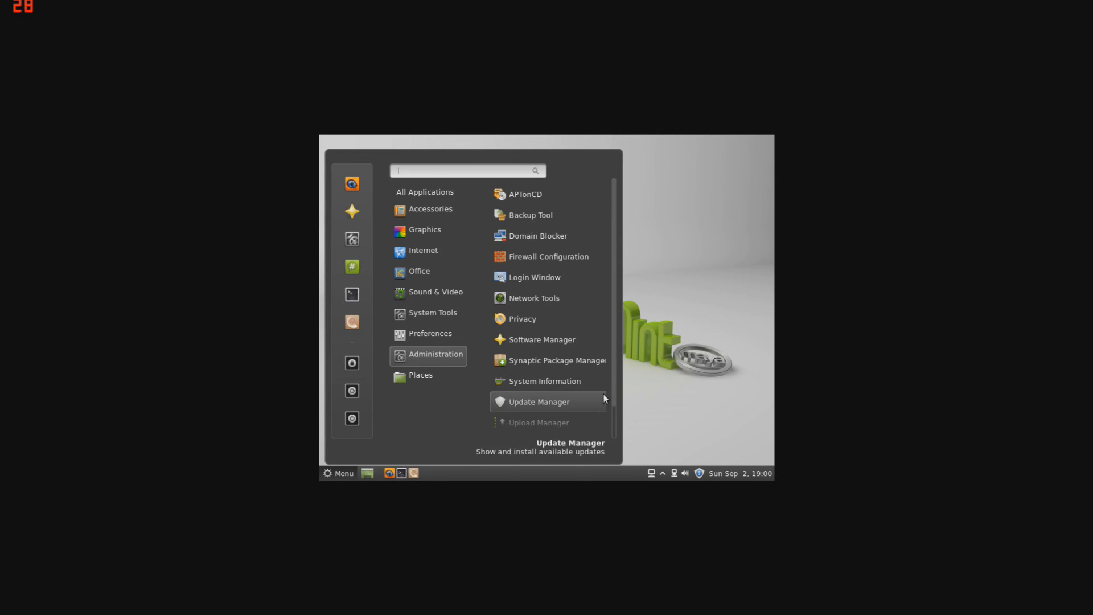
mouse_move(612, 437)
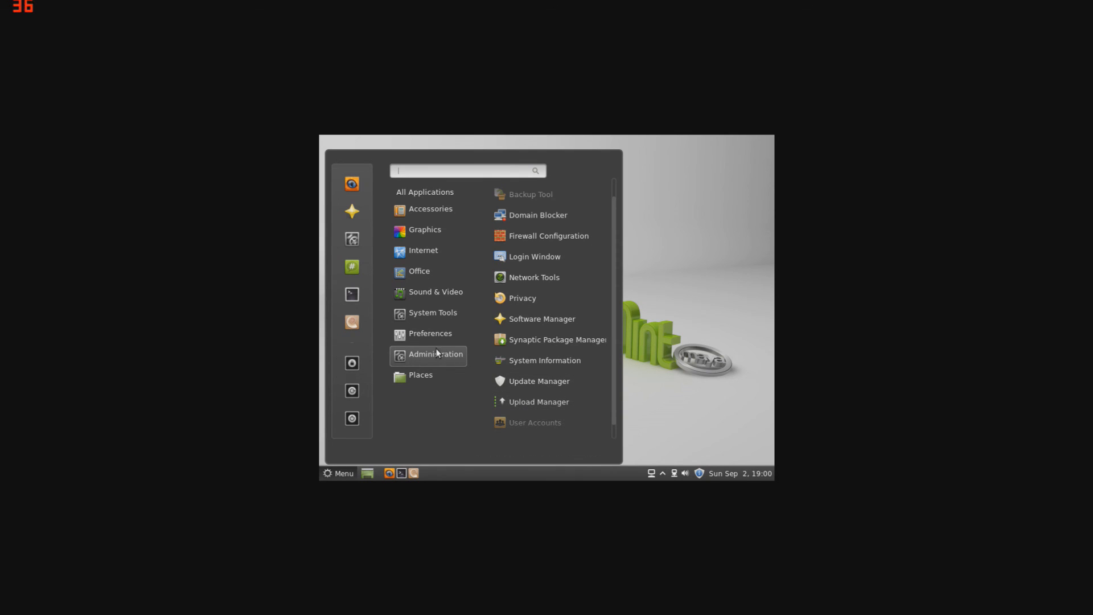
mouse_move(582, 405)
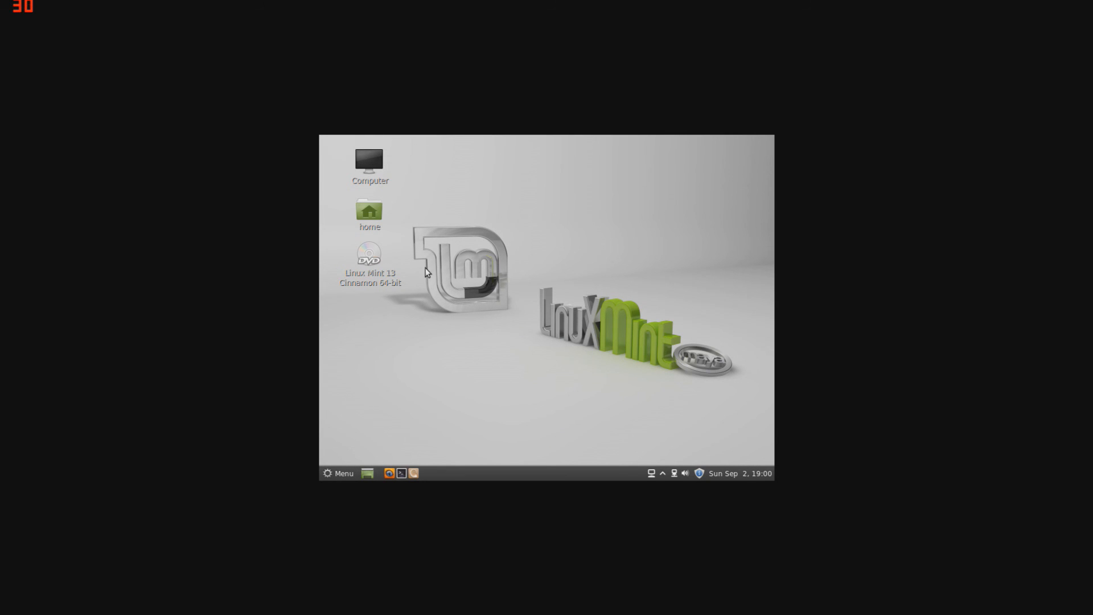
mouse_move(434, 265)
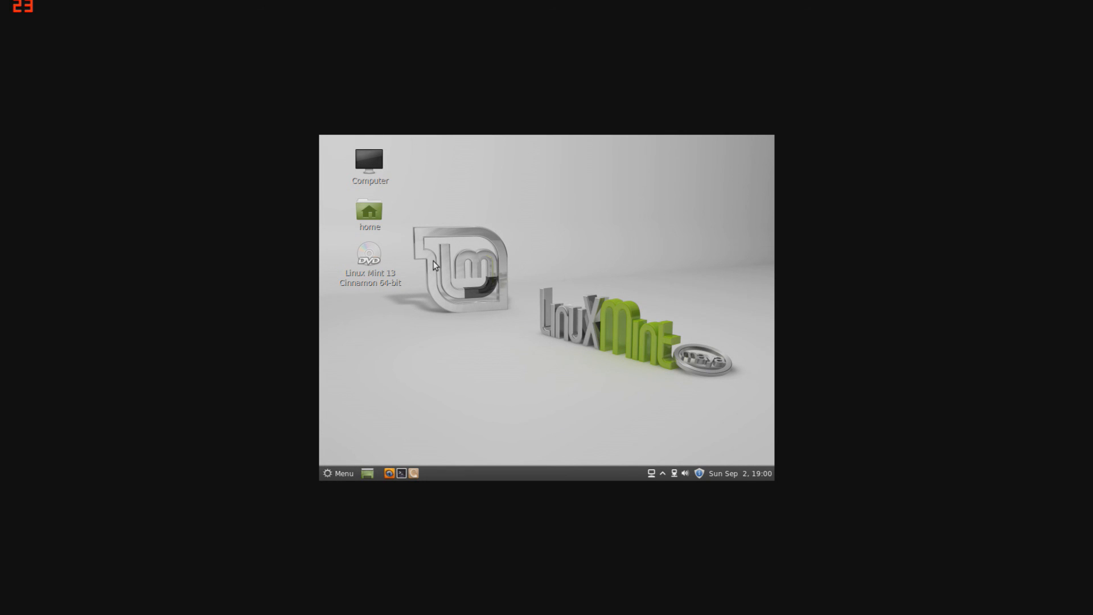
mouse_move(584, 337)
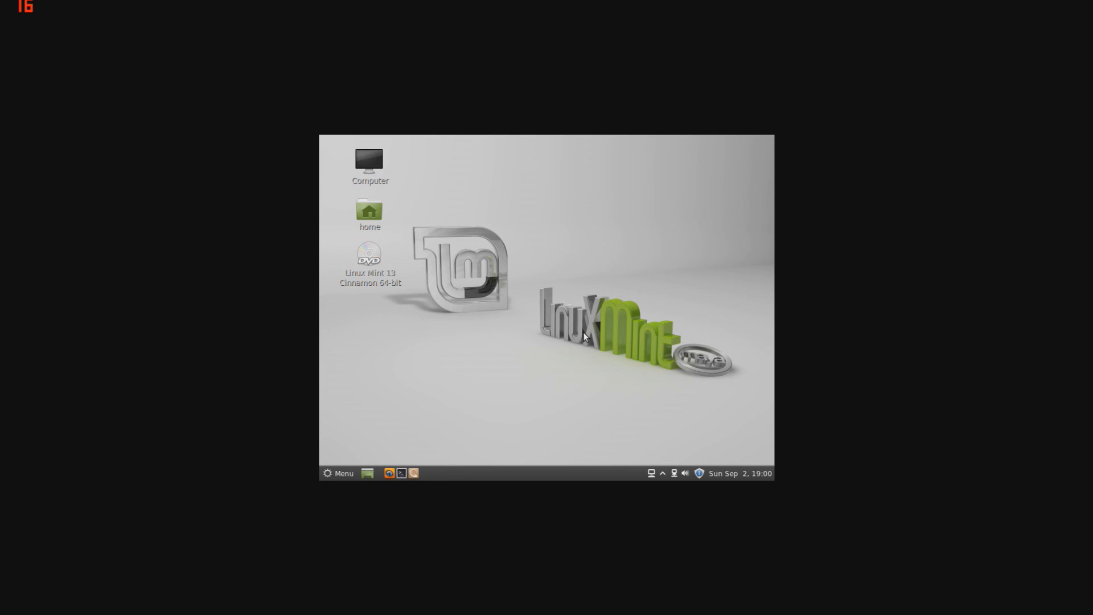